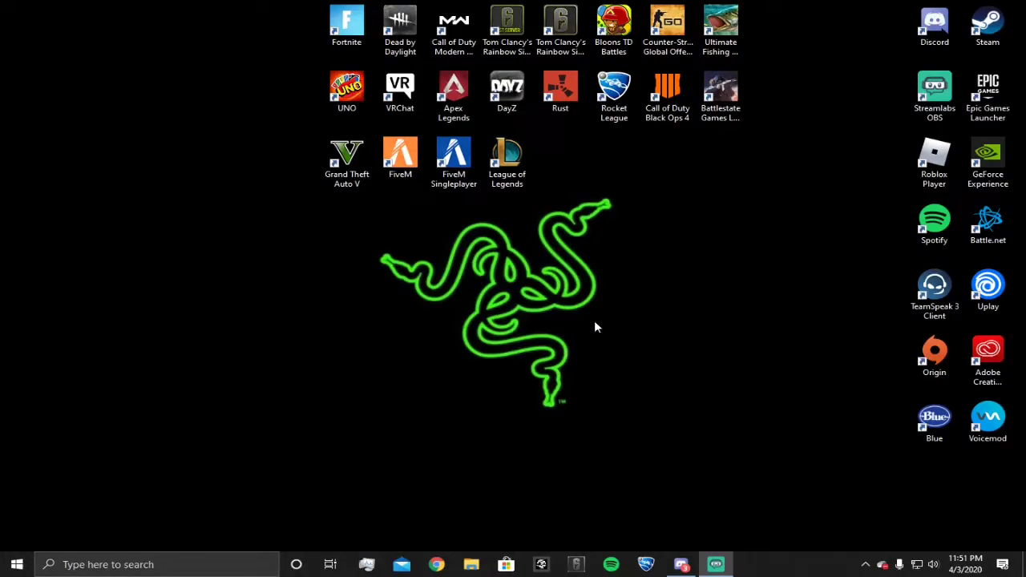
mouse_move(603, 313)
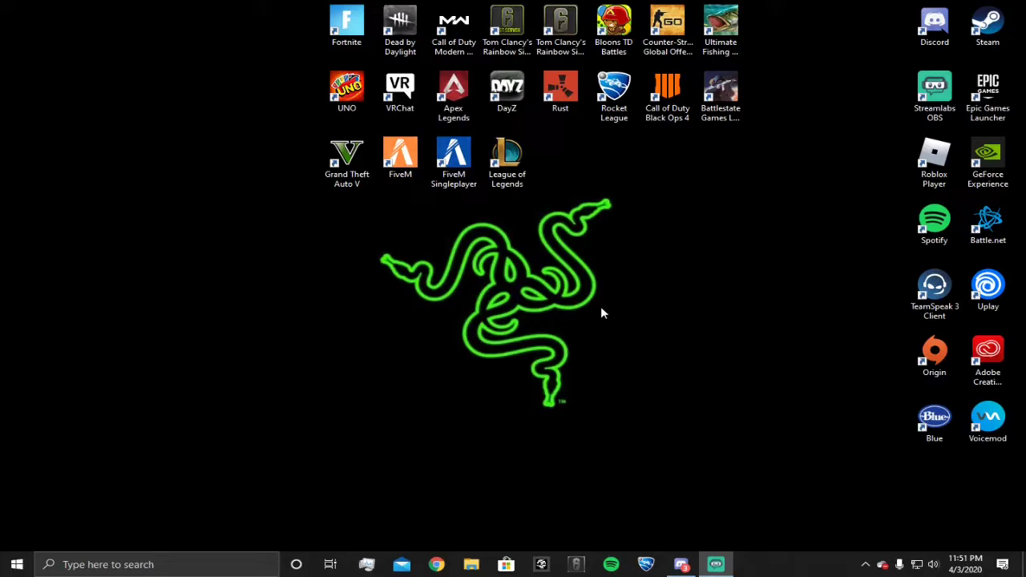
mouse_move(607, 313)
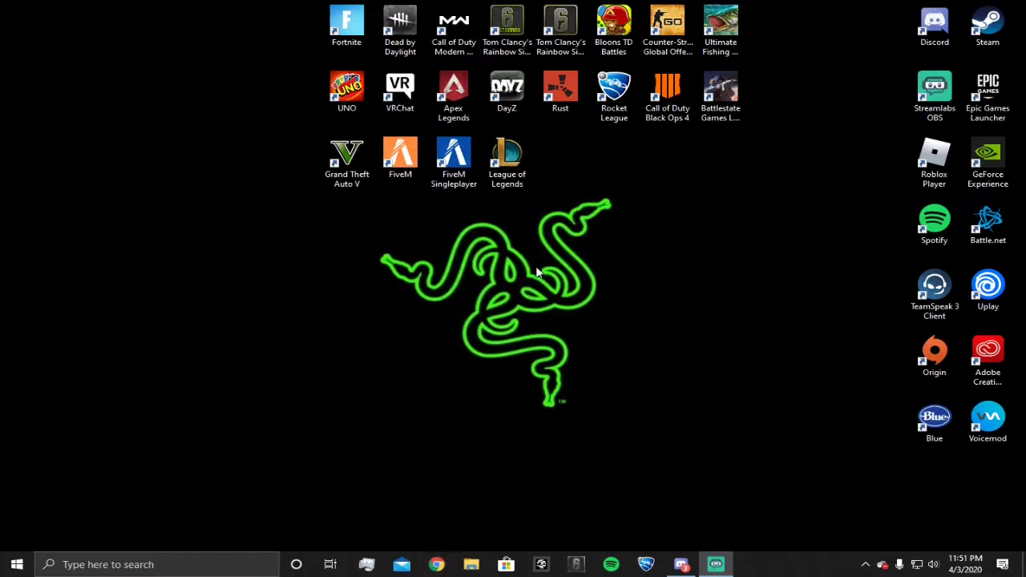
mouse_move(565, 183)
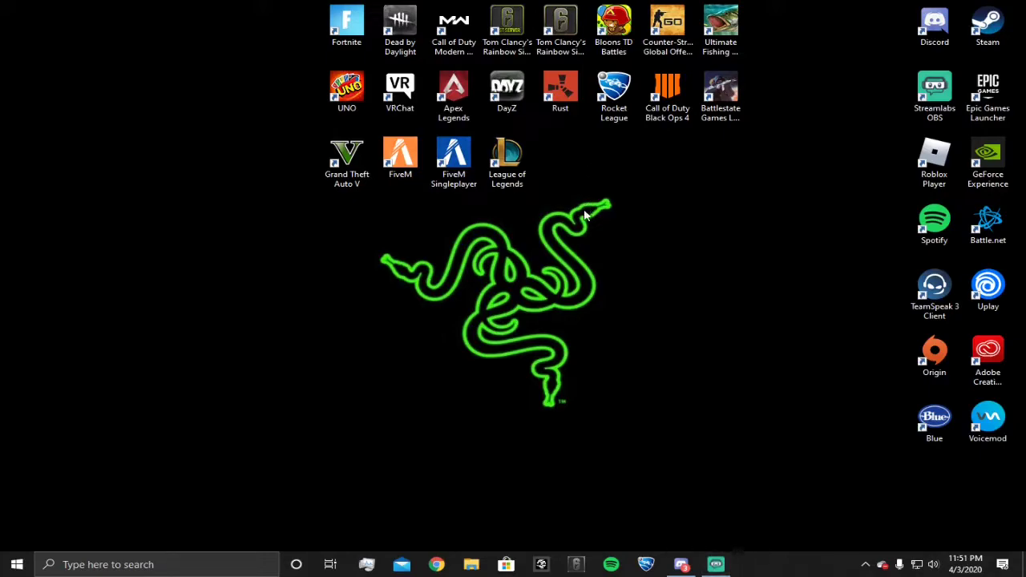
Refresh the desktop and launch Steam from its shortcut.
right_click(585, 217)
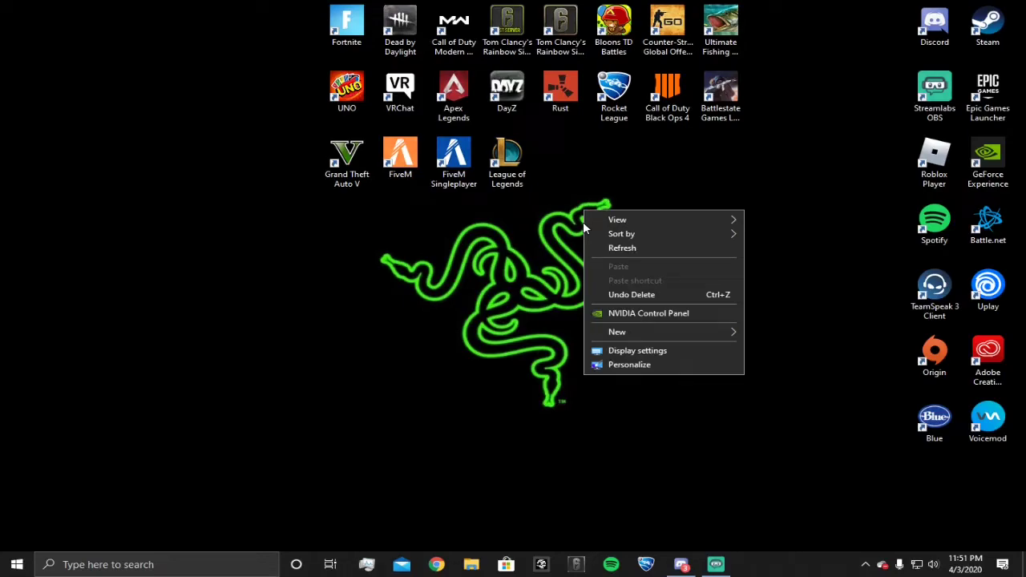
click(537, 241)
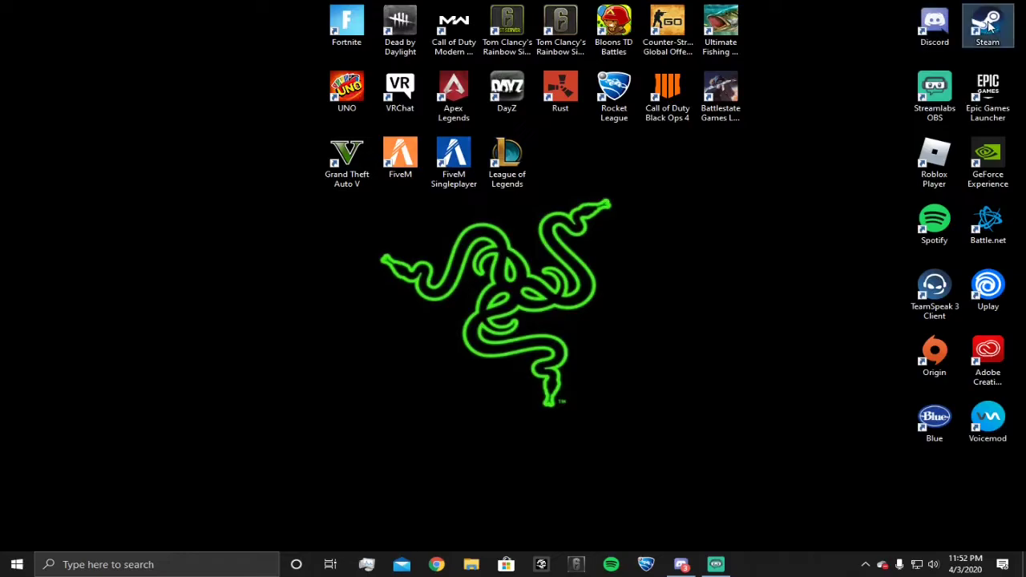
double_click(988, 26)
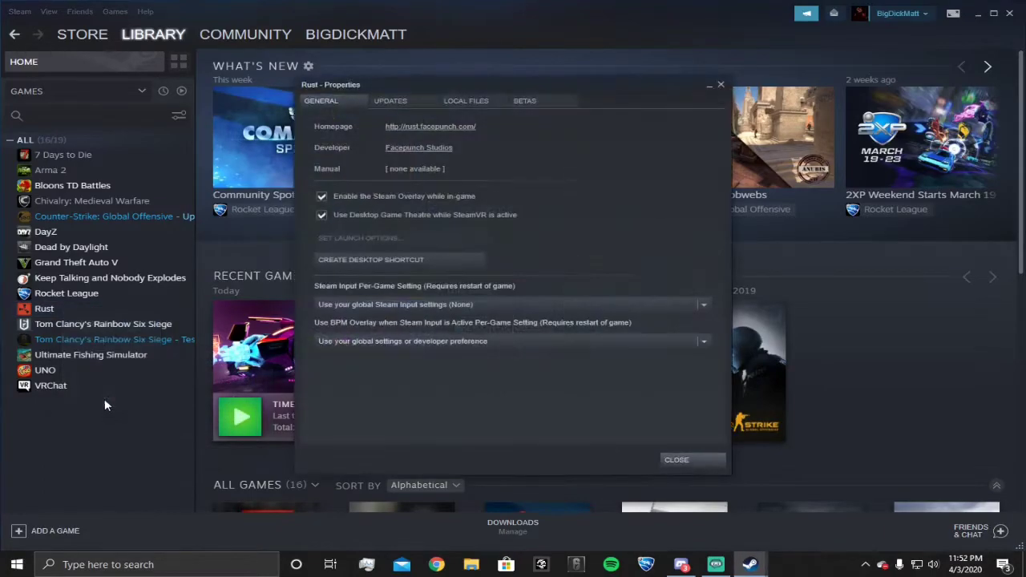
mouse_move(381, 247)
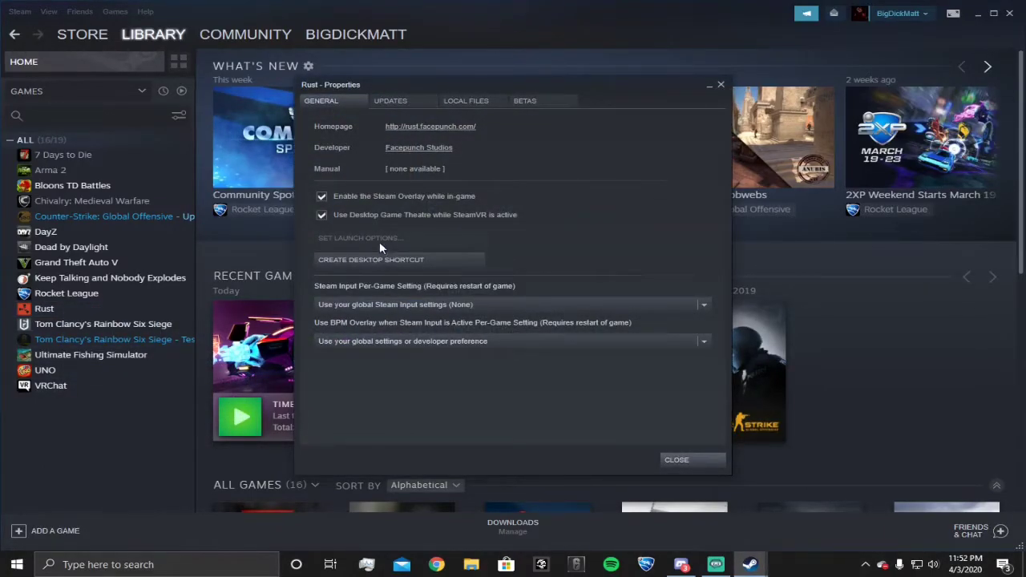
mouse_move(562, 332)
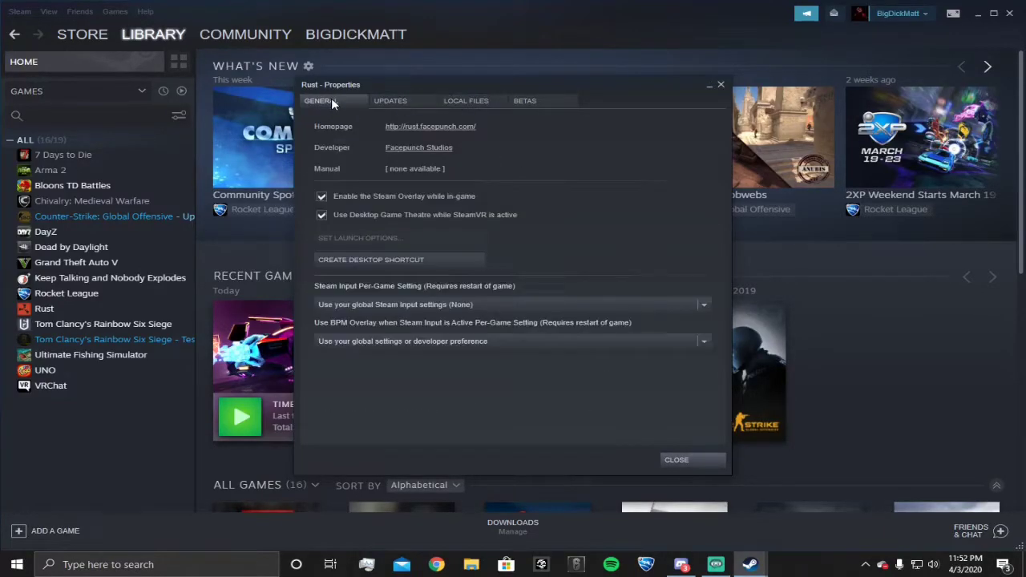
mouse_move(327, 216)
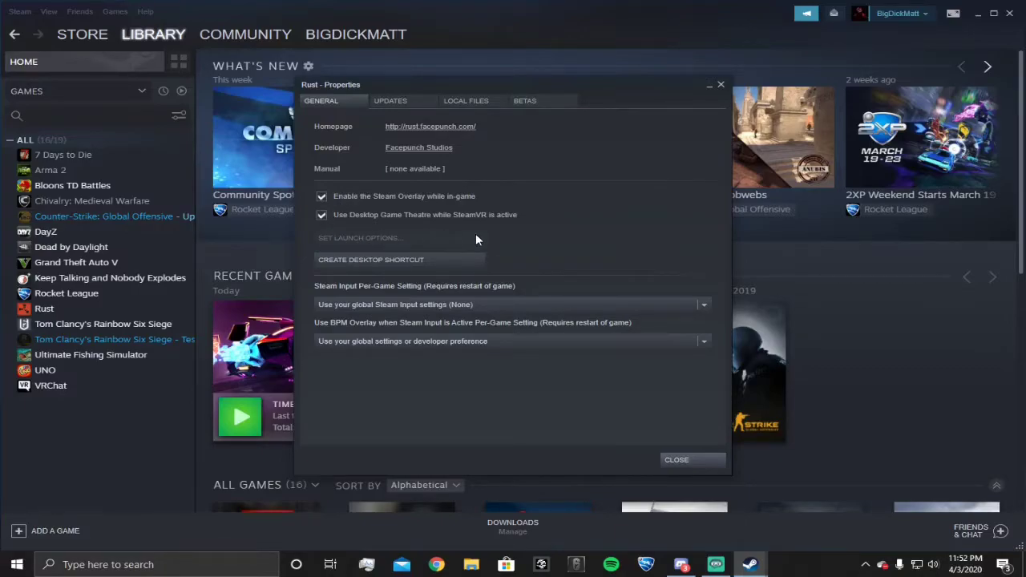
mouse_move(722, 87)
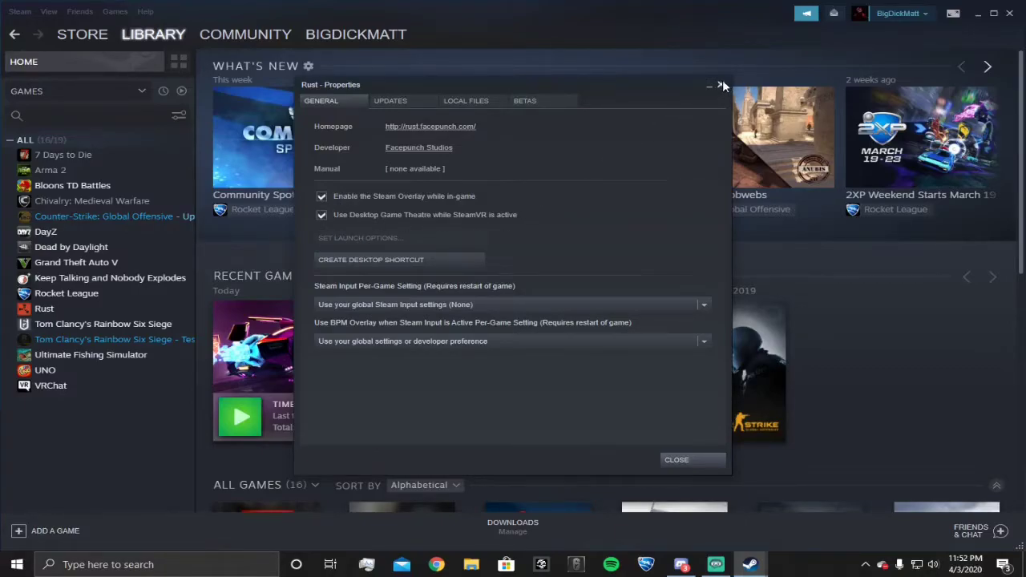
Review Rust's Updates page and switch its properties to Local Files.
click(391, 99)
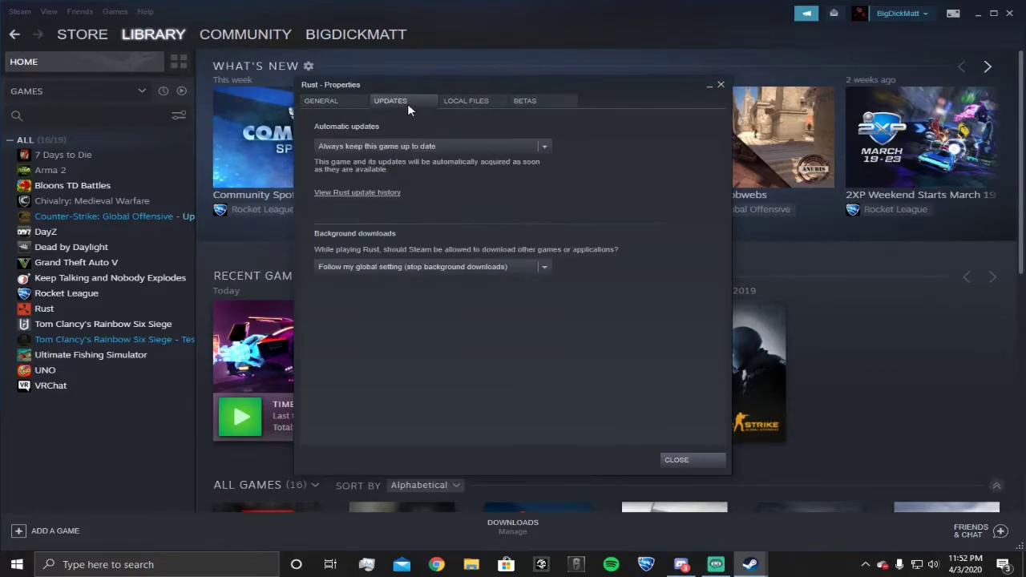
mouse_move(465, 99)
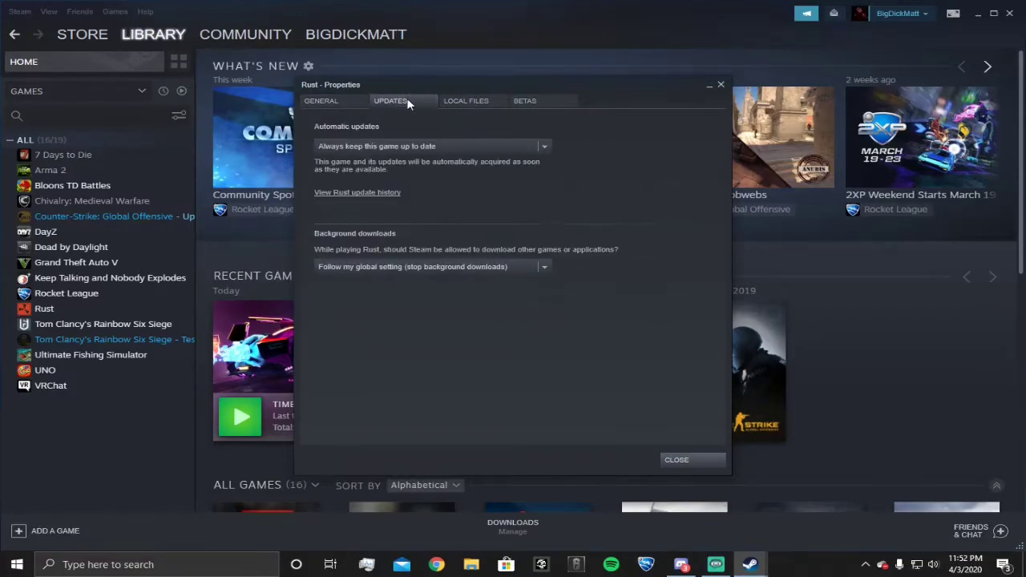
click(465, 100)
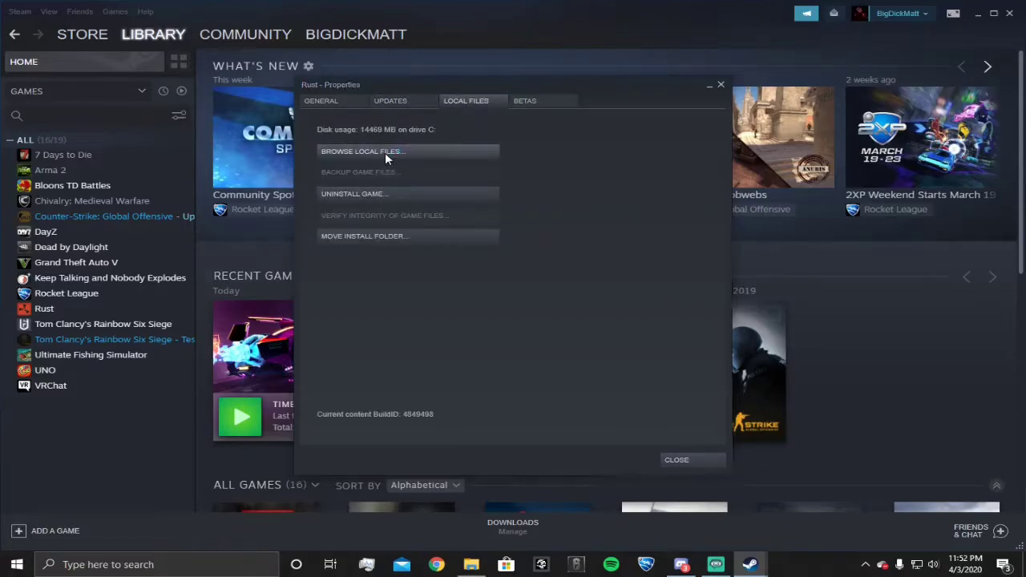
Browse Rust's install folder, enter cfg and open the client config in Notepad.
click(362, 151)
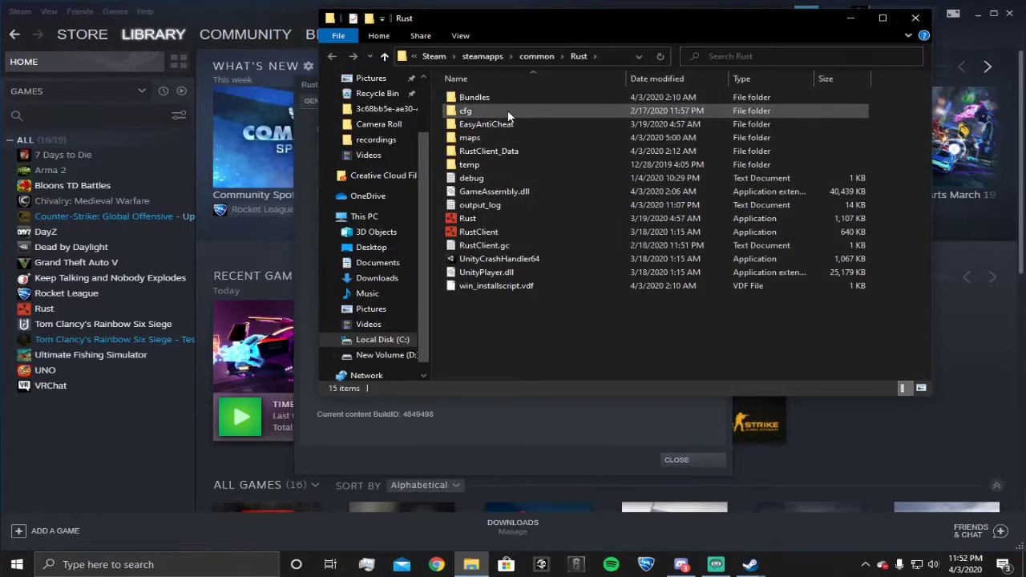
double_click(465, 110)
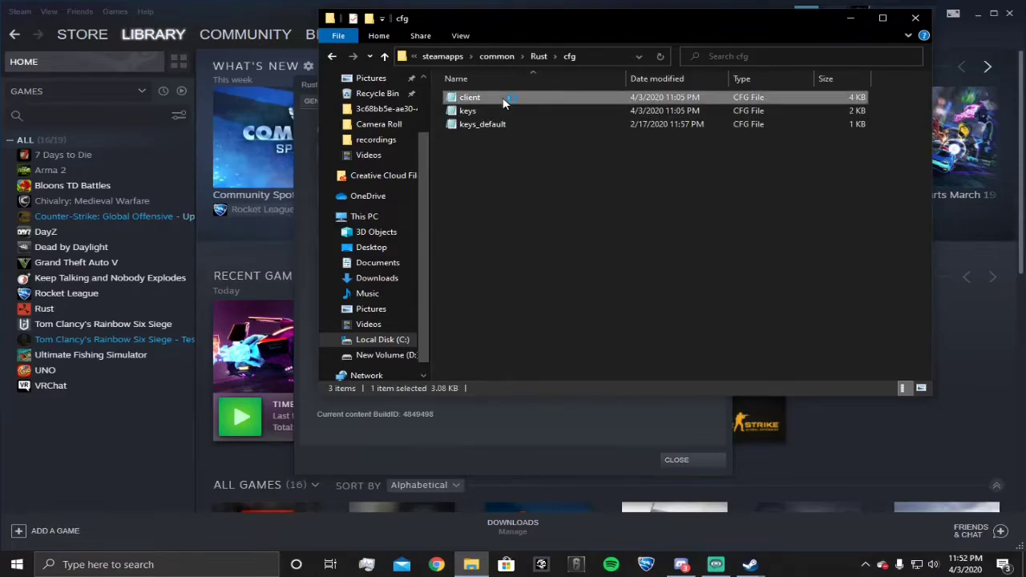
double_click(470, 97)
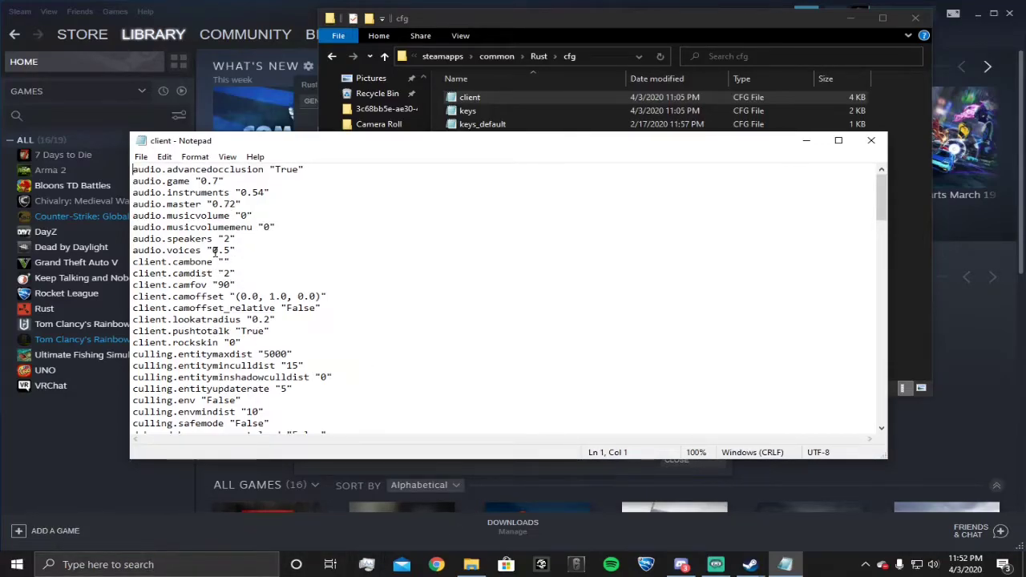
Select all of client.cfg and replace it with the FPS config, leaving it unsaved.
key(ctrl+a)
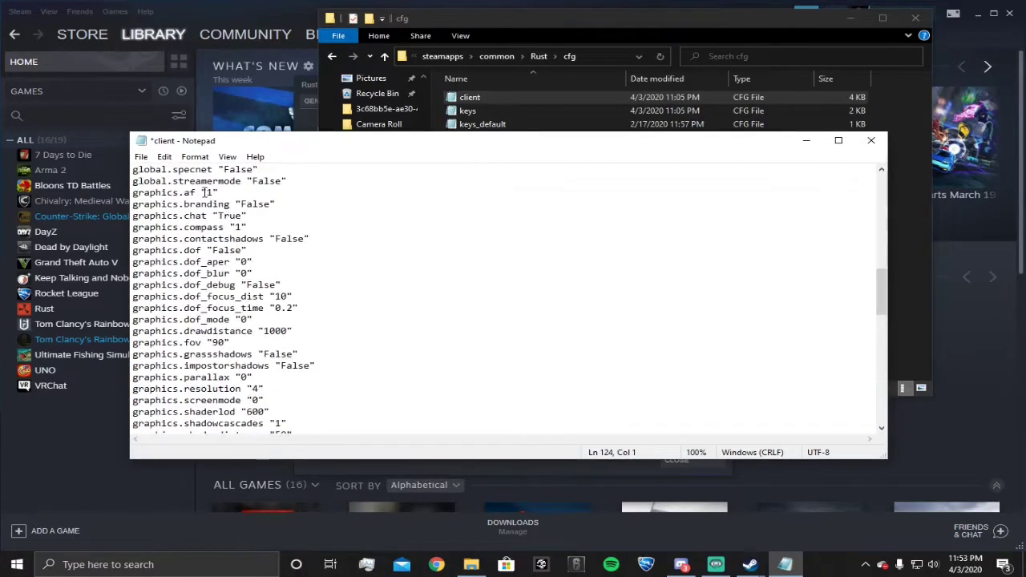
scroll(up, 3)
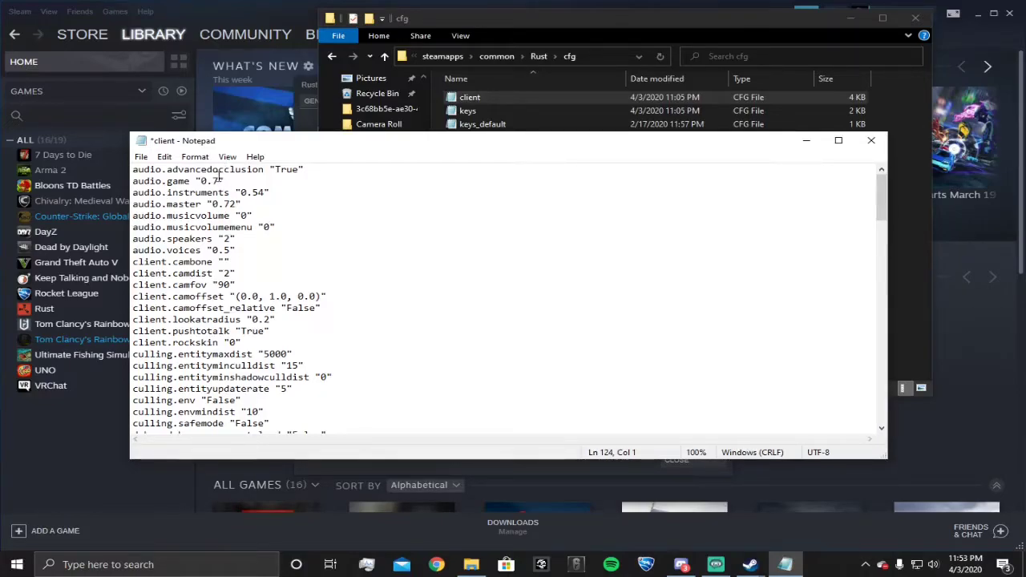
scroll(down, 3)
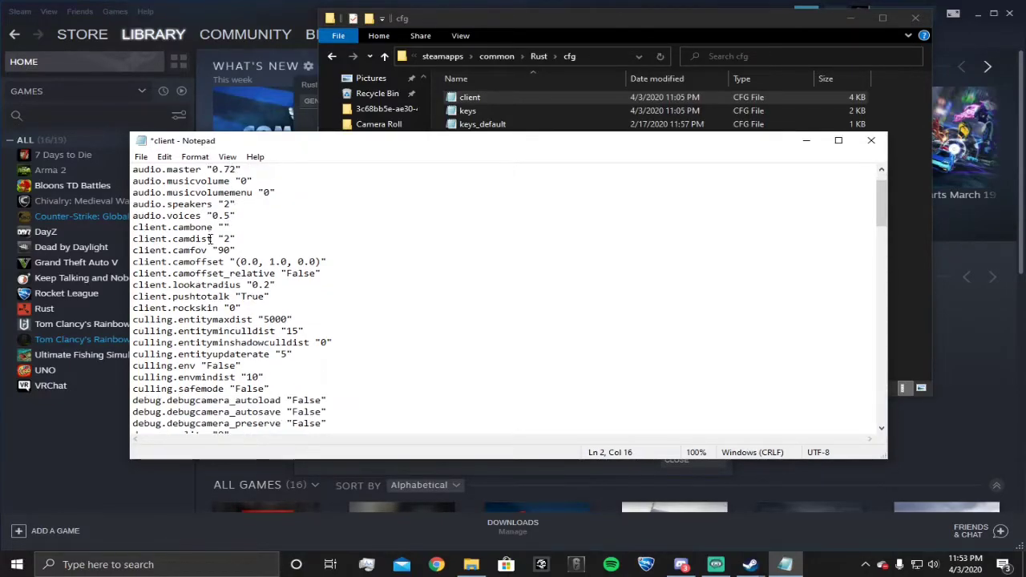
scroll(down, 3)
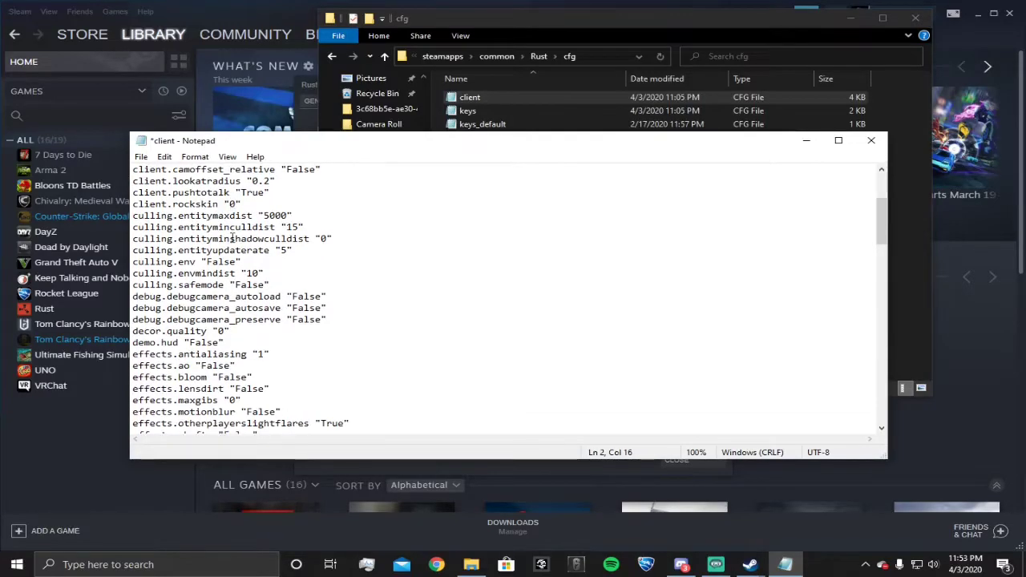
scroll(down, 3)
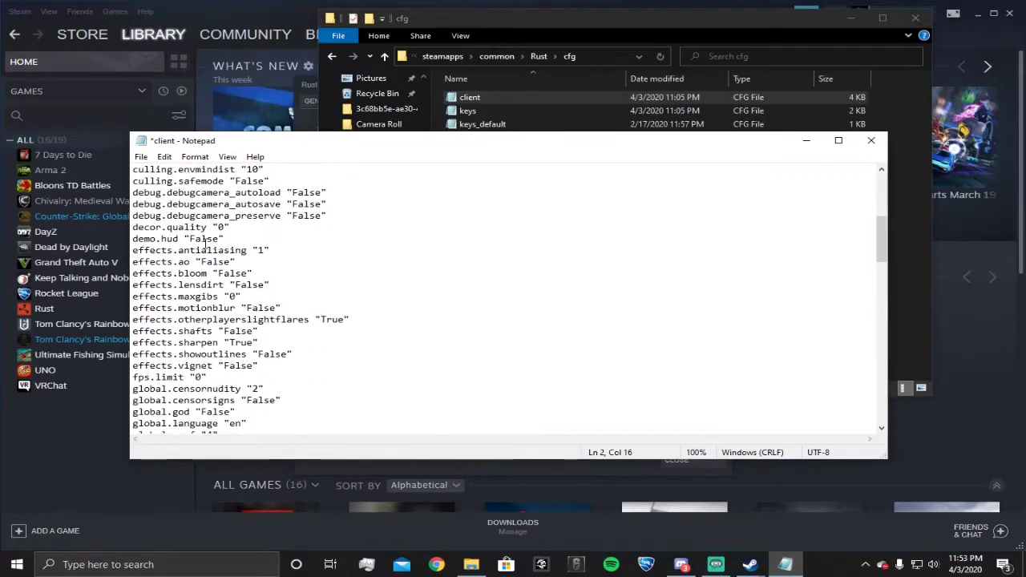
scroll(down, 3)
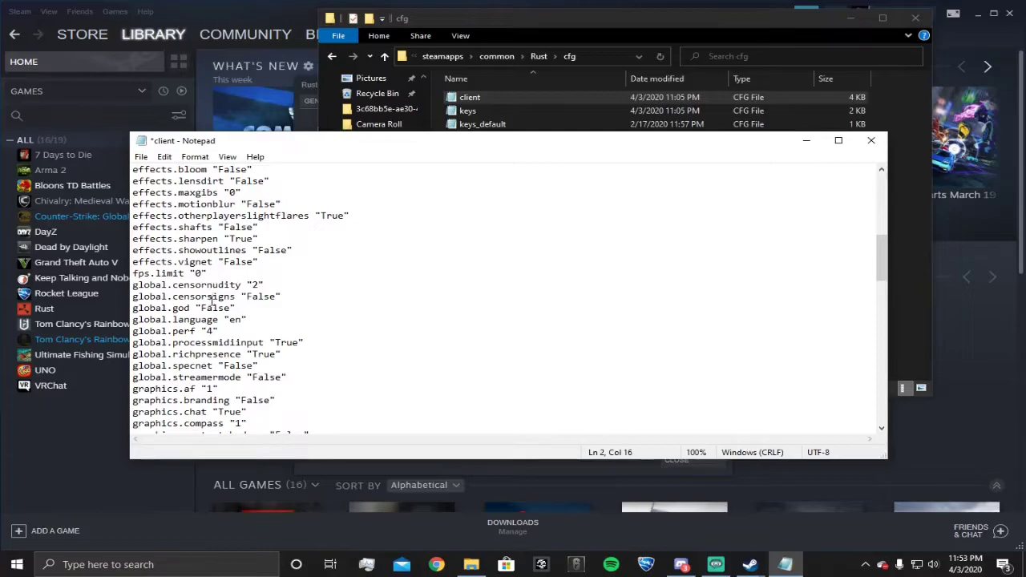
scroll(down, 3)
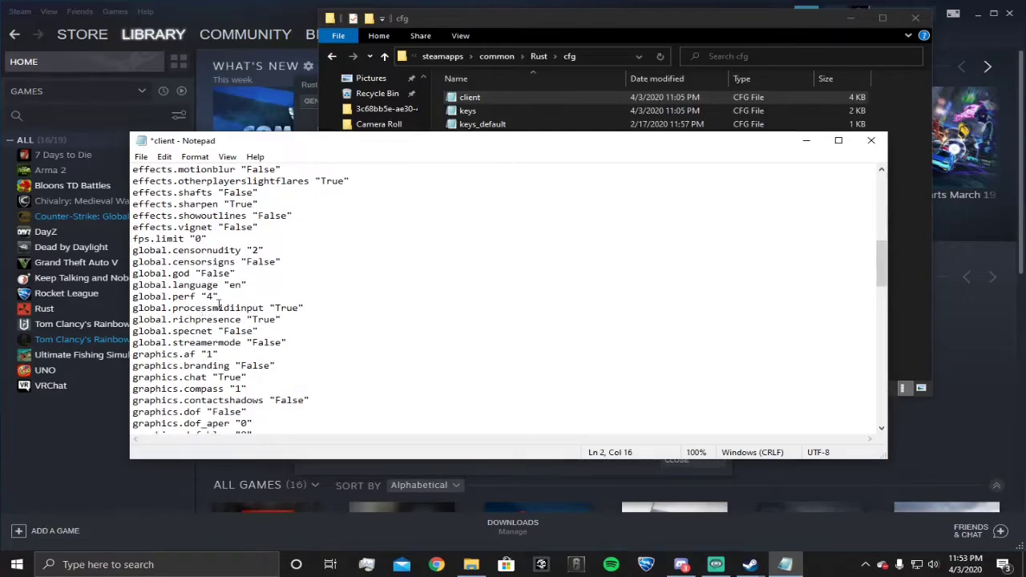
scroll(down, 3)
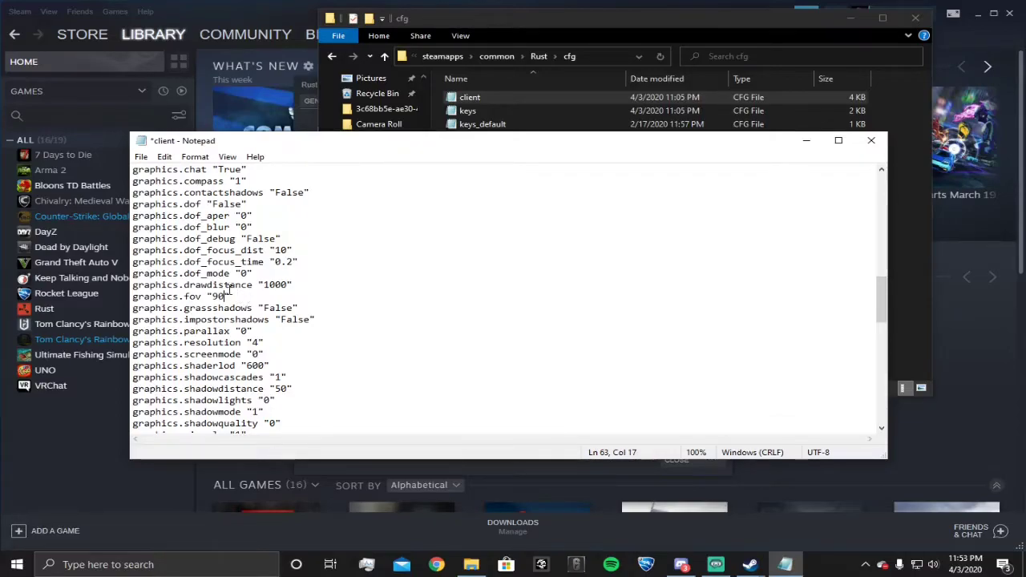
scroll(down, 3)
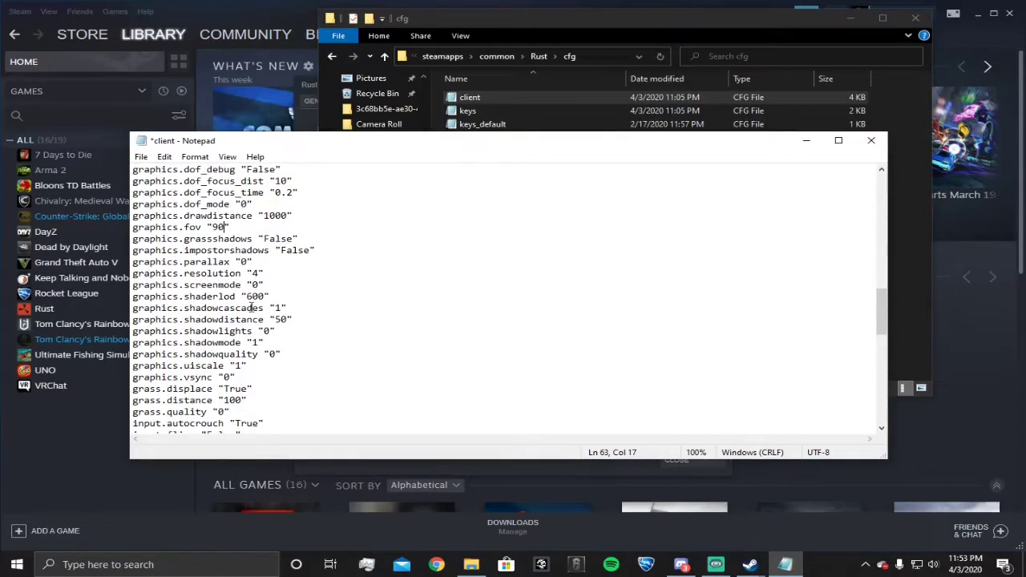
scroll(down, 3)
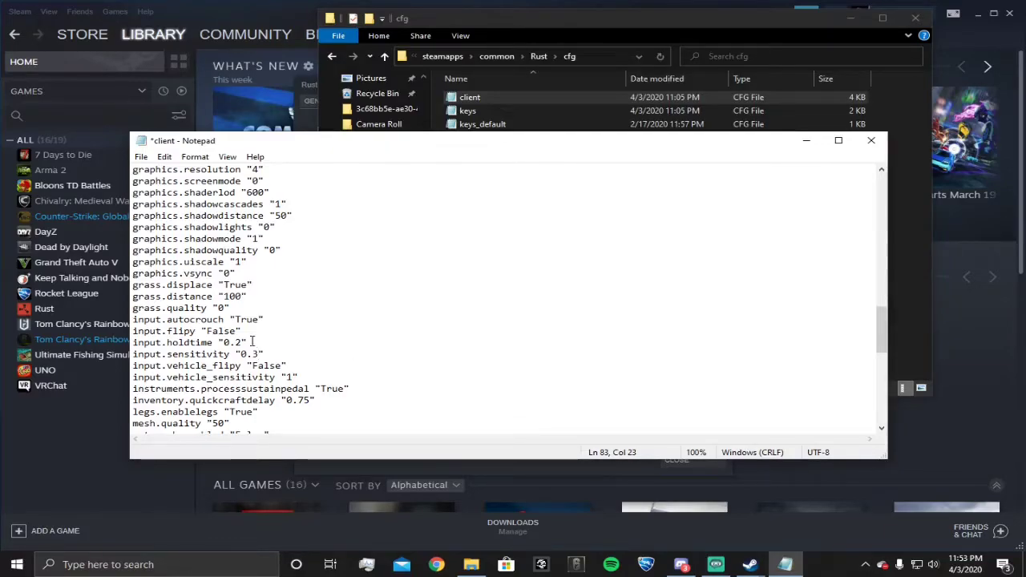
scroll(down, 3)
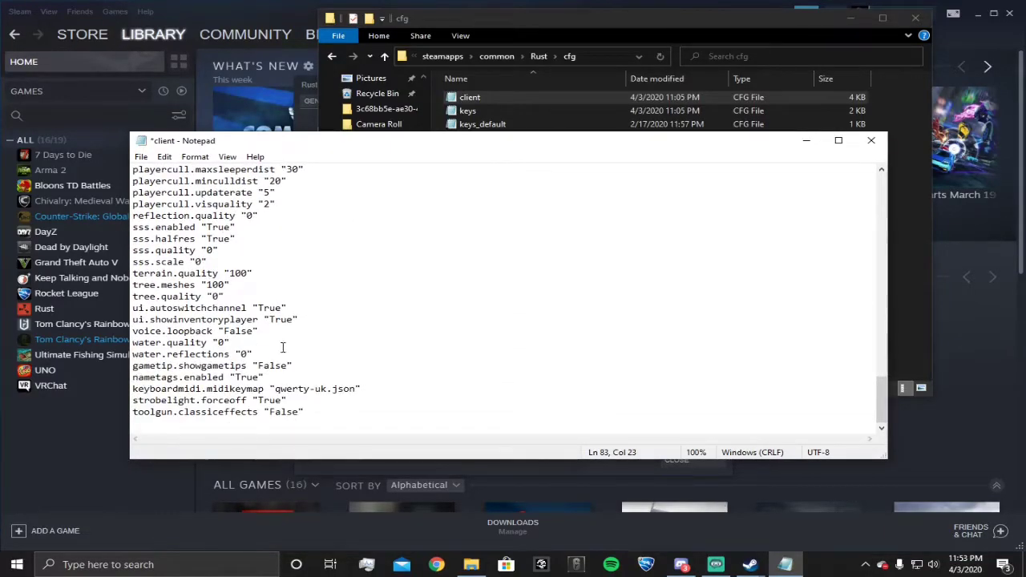
scroll(up, 3)
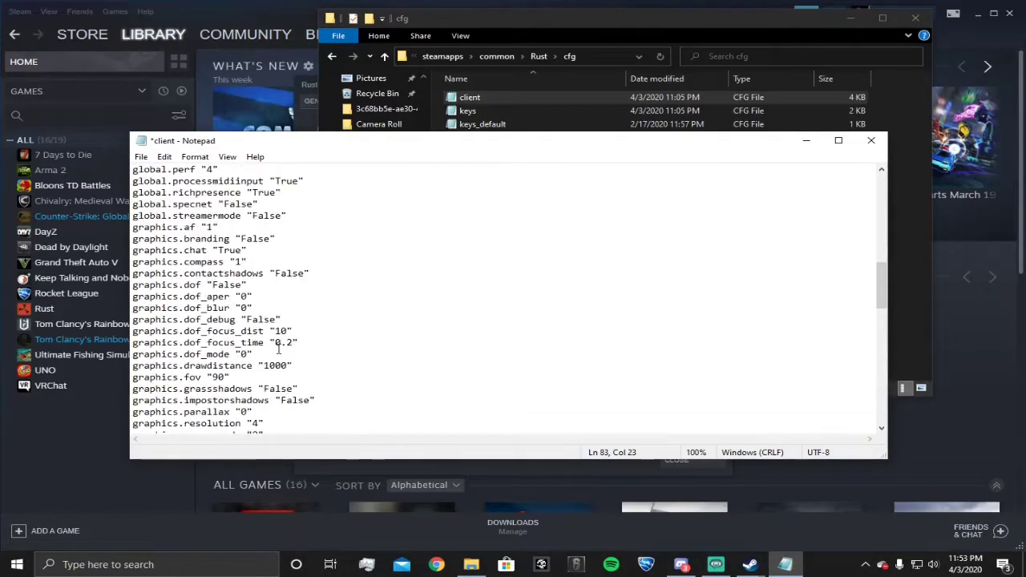
scroll(down, 3)
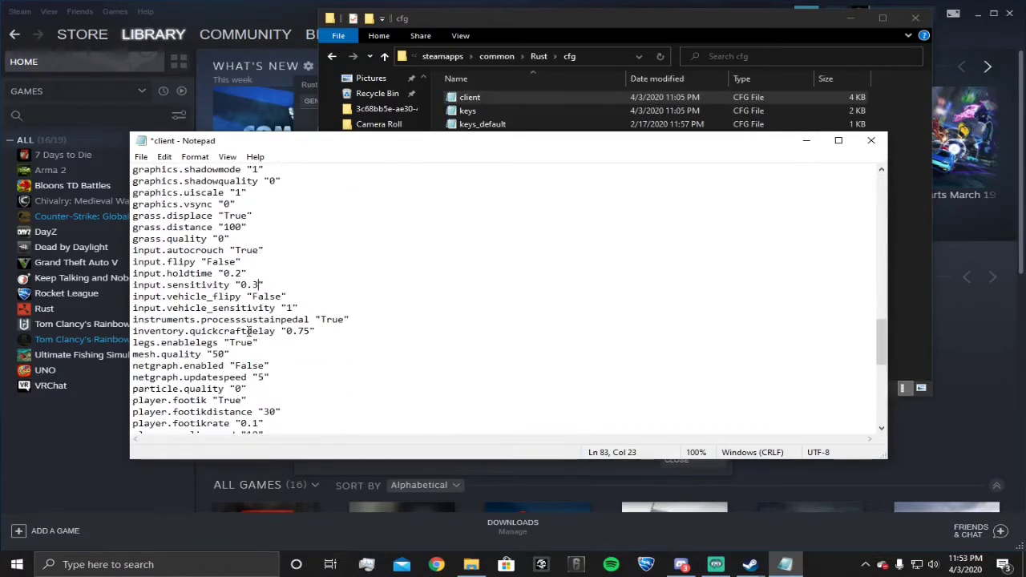
scroll(down, 3)
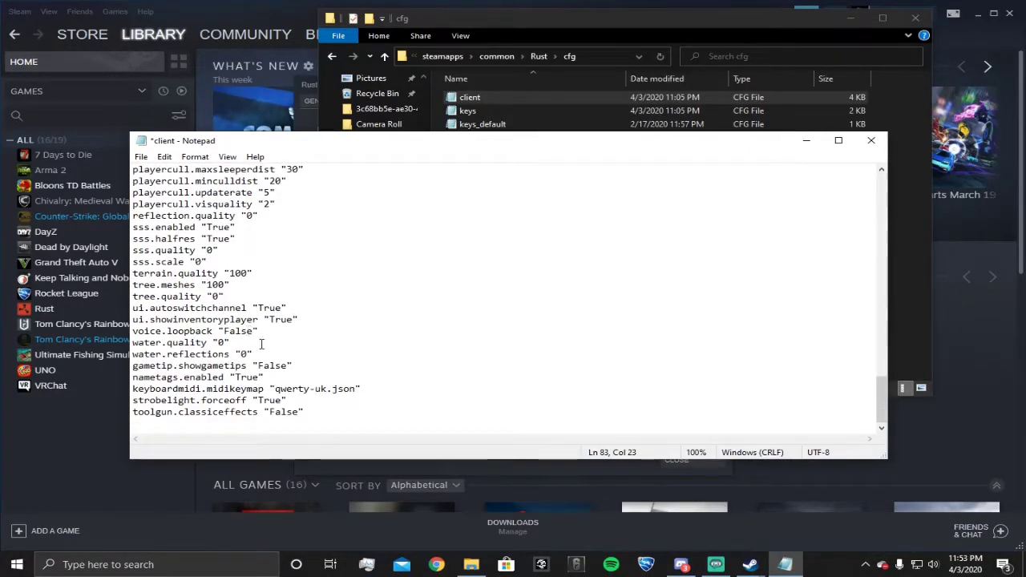
scroll(up, 3)
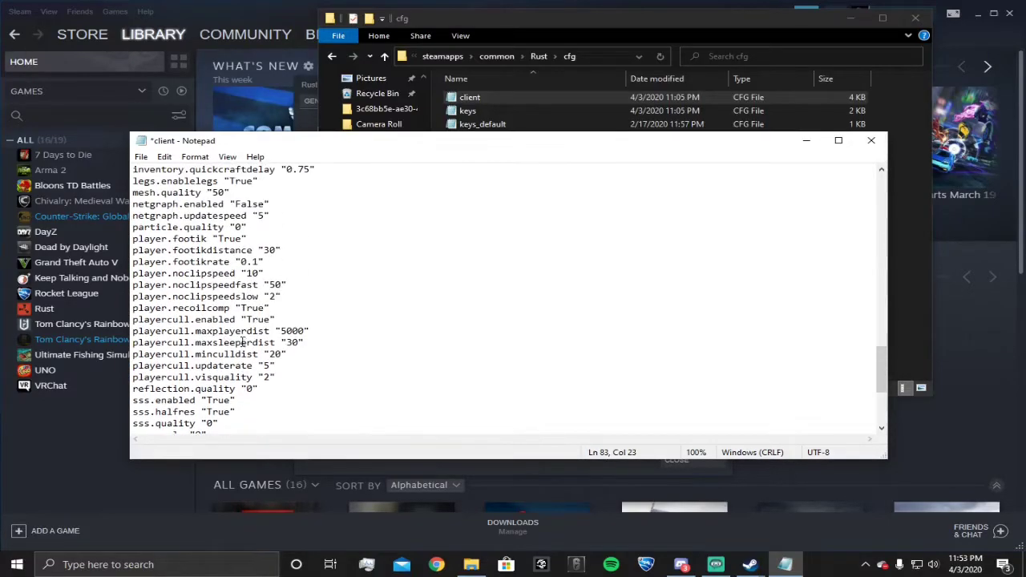
scroll(up, 3)
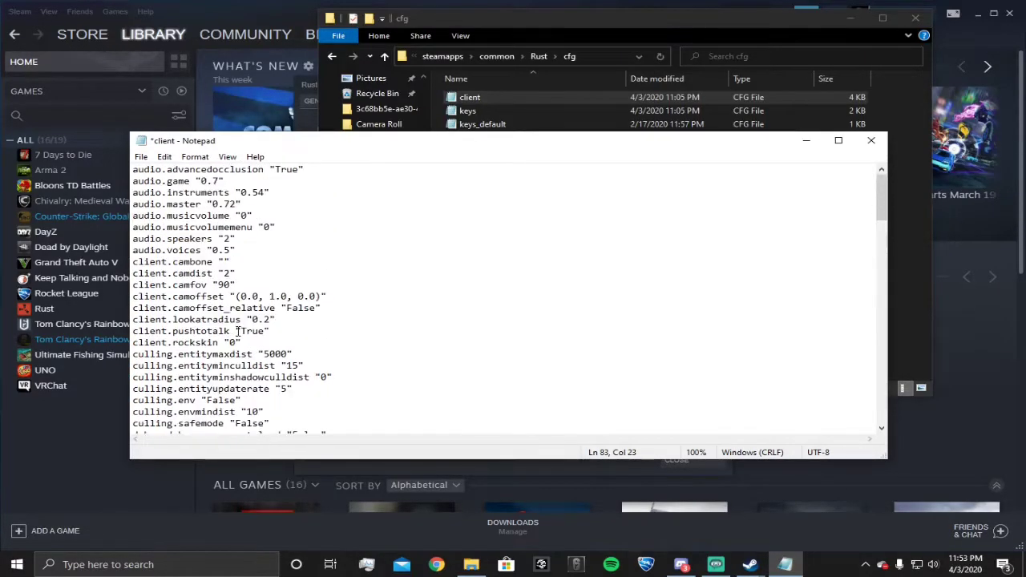
mouse_move(597, 199)
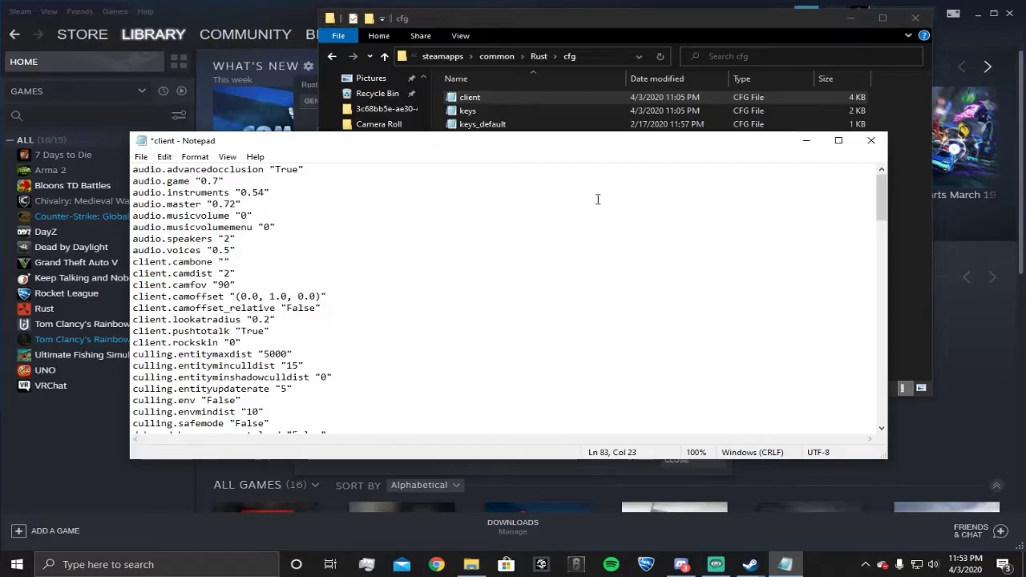
Close client.cfg in Notepad and discard the unsaved changes.
click(871, 141)
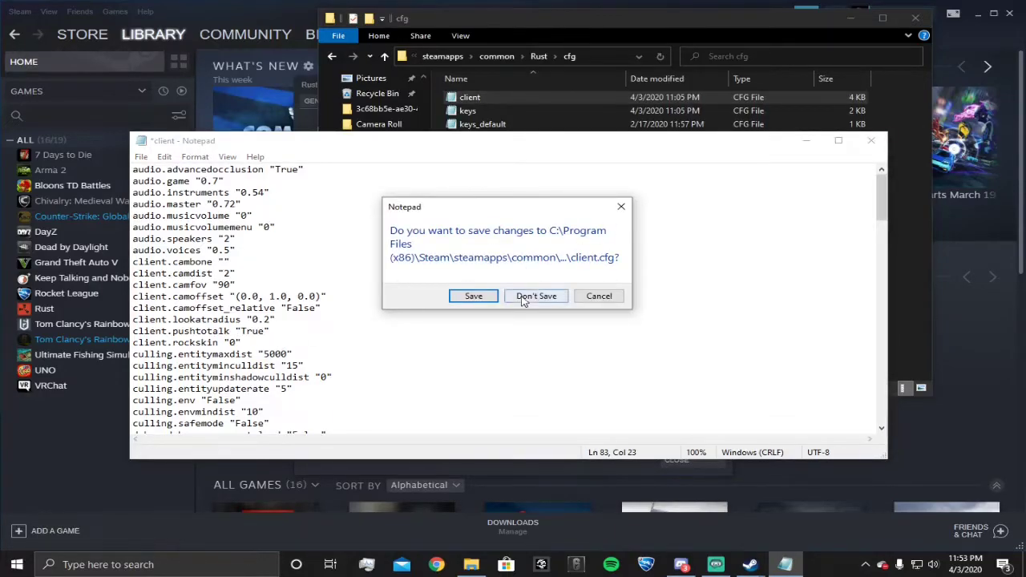
click(536, 295)
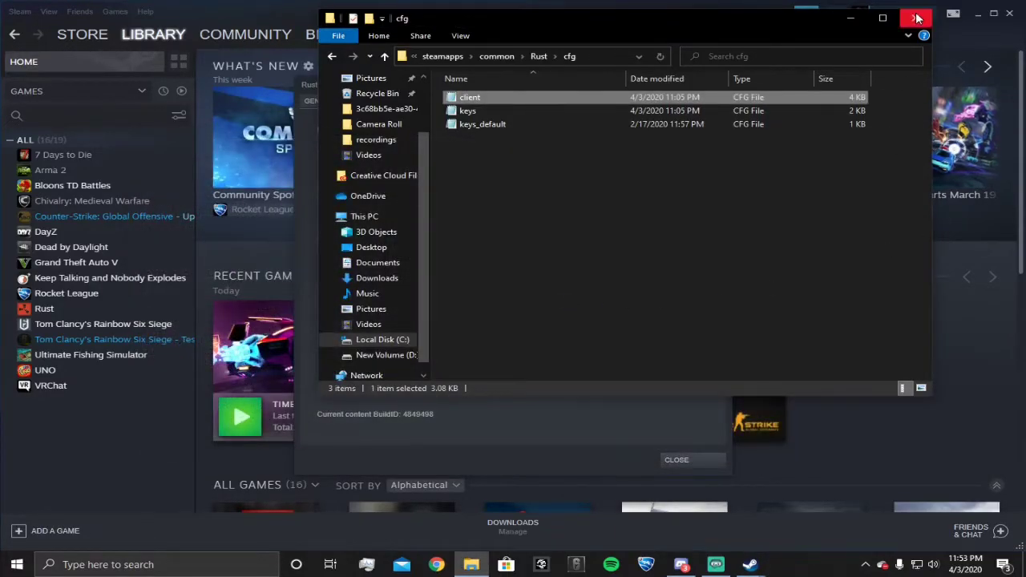
mouse_move(917, 19)
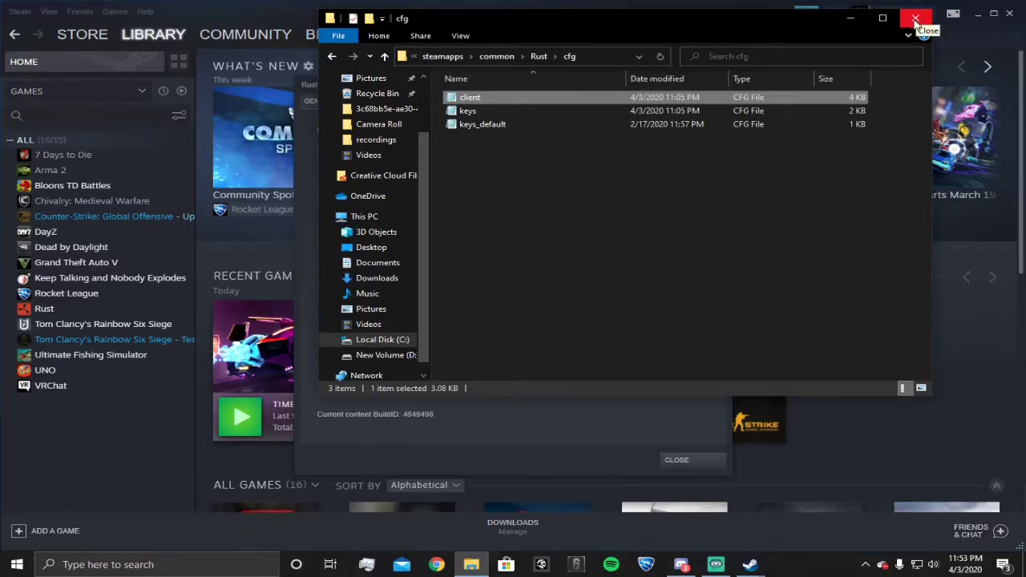
Close the cfg folder window and show Rust's General properties with launch options.
click(918, 19)
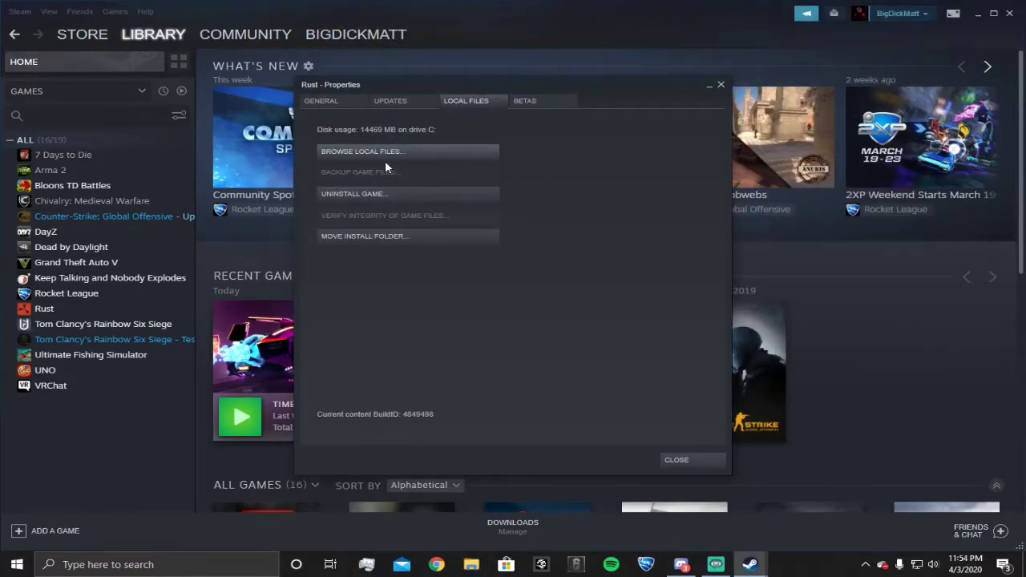
click(321, 99)
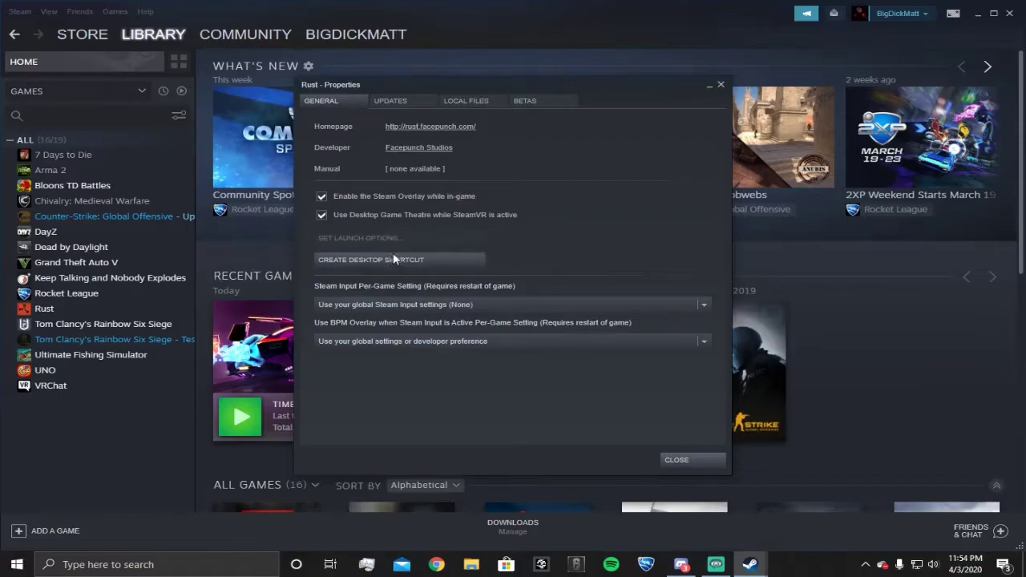
mouse_move(367, 233)
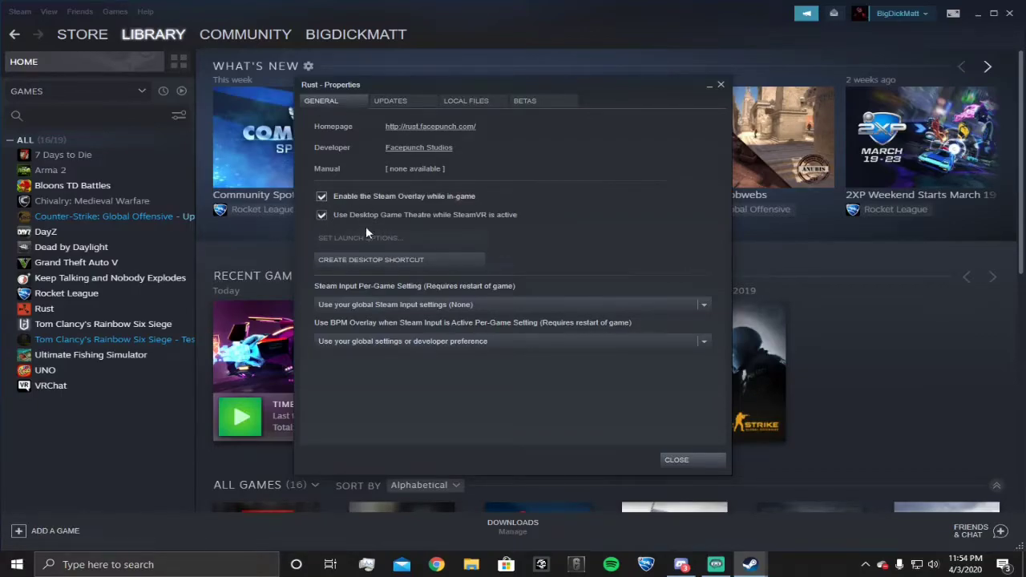
mouse_move(382, 239)
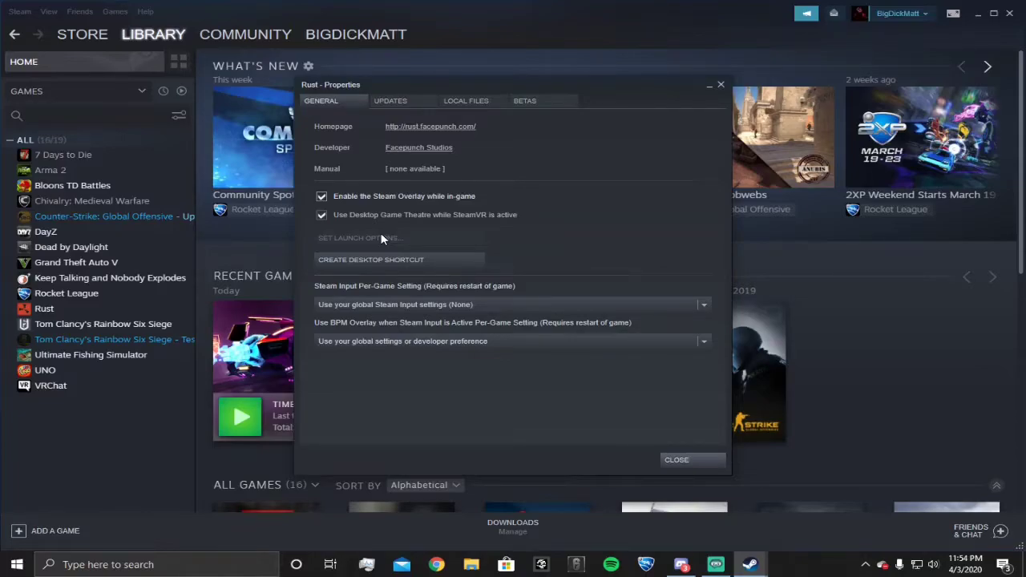
mouse_move(789, 106)
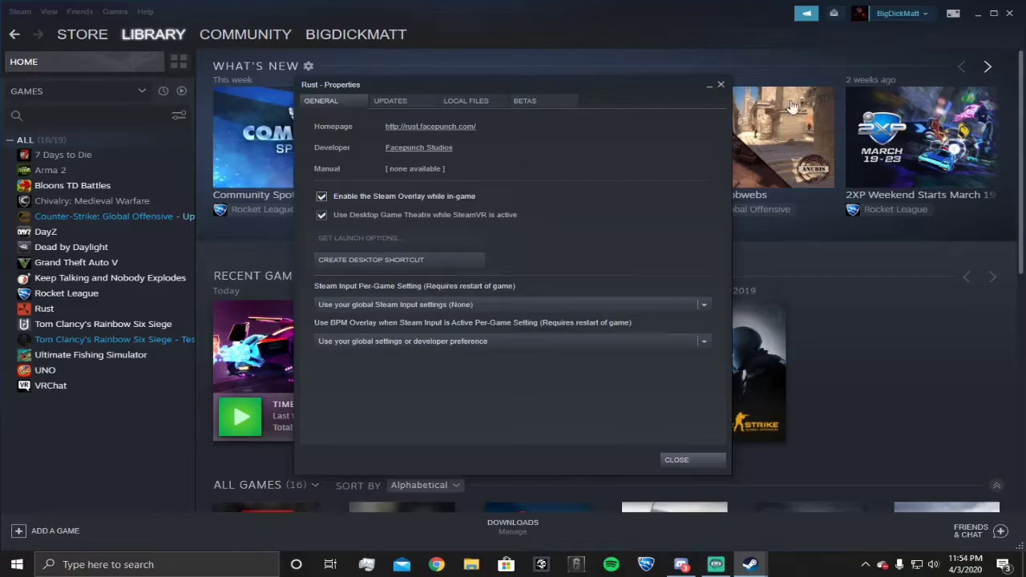
mouse_move(388, 241)
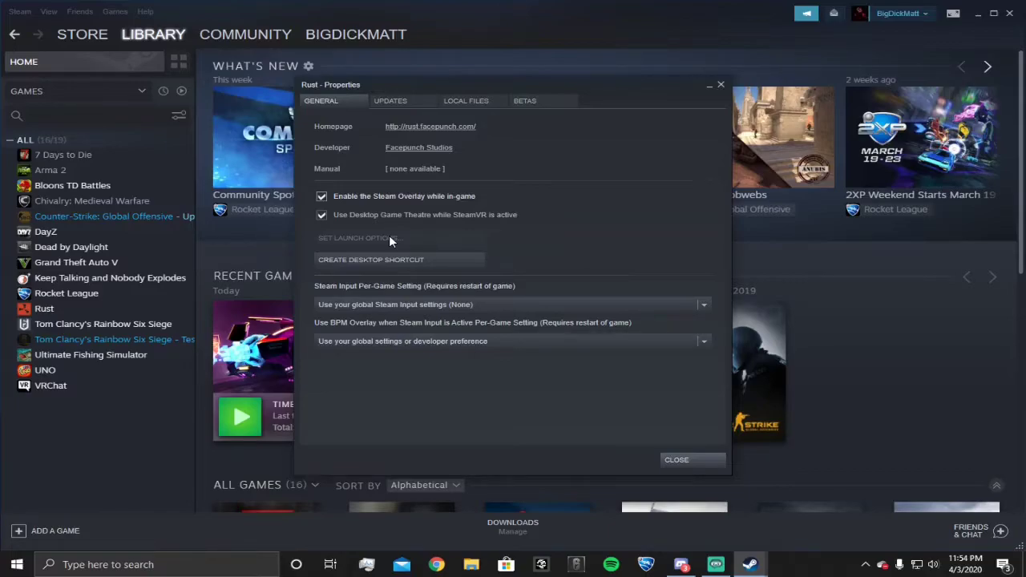
mouse_move(719, 79)
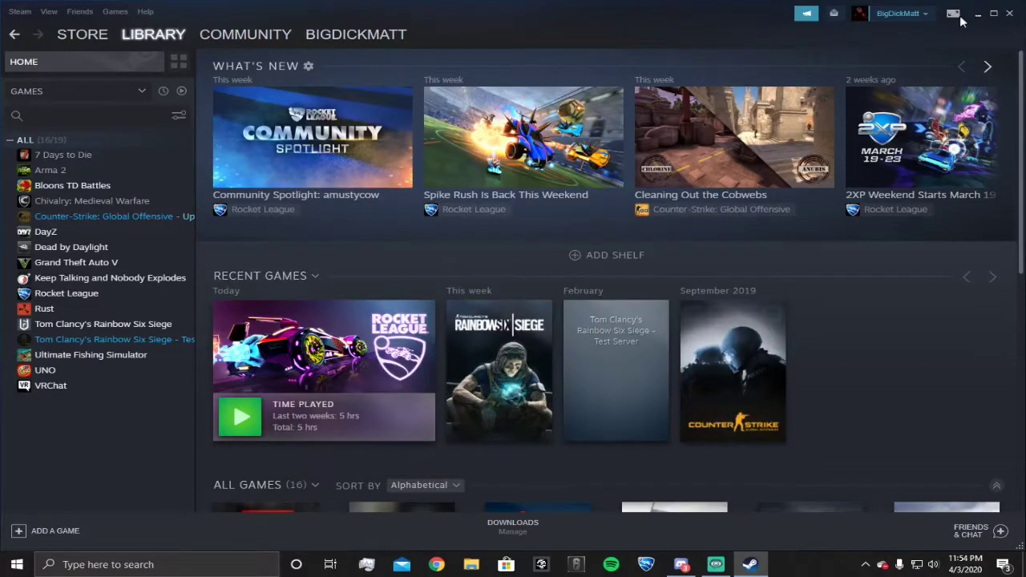
Sign out of the current Steam account via the account menu.
click(898, 13)
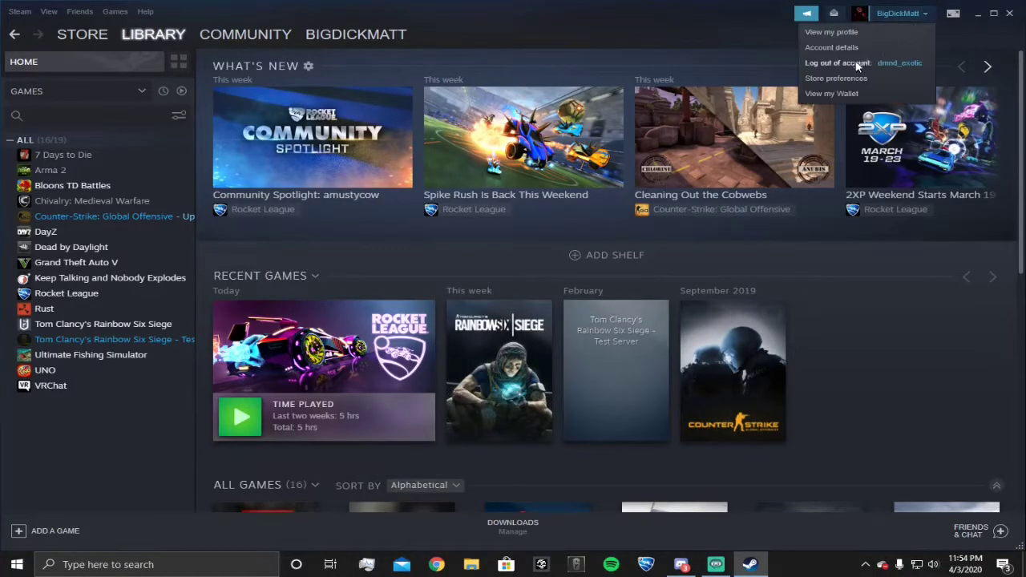
mouse_move(834, 66)
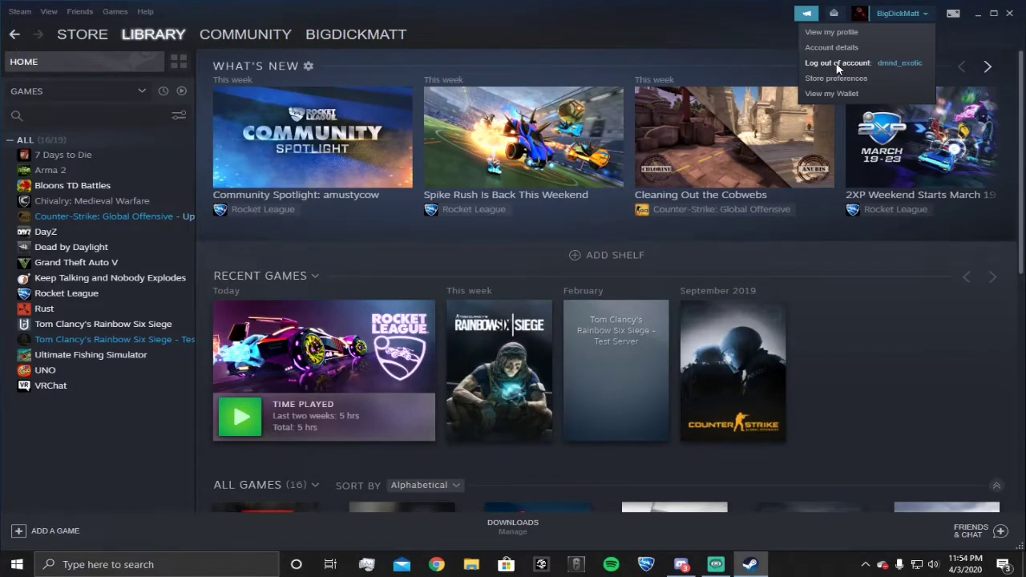
click(838, 62)
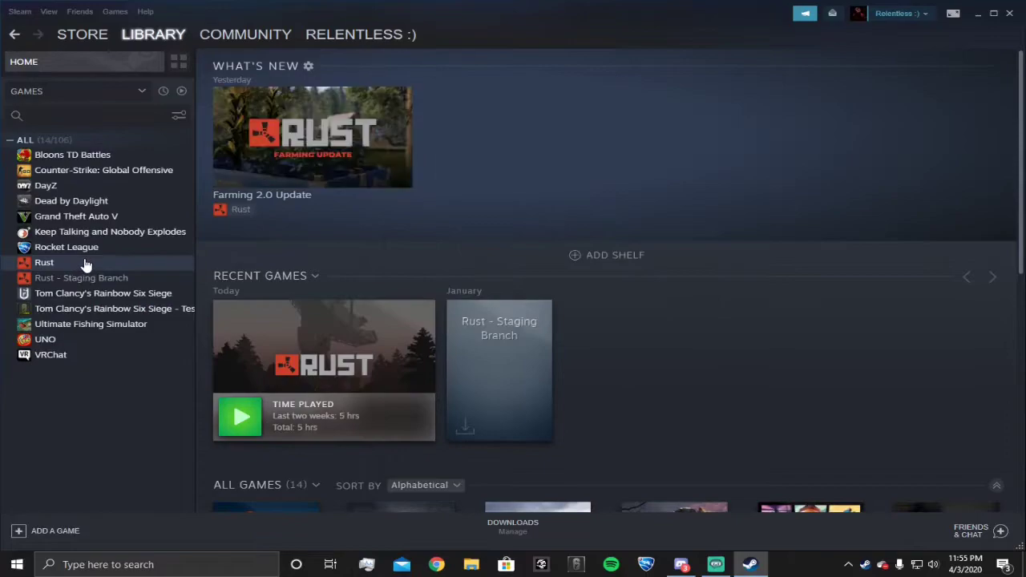
Open Rust's properties from the library list, review General, then close them.
right_click(45, 263)
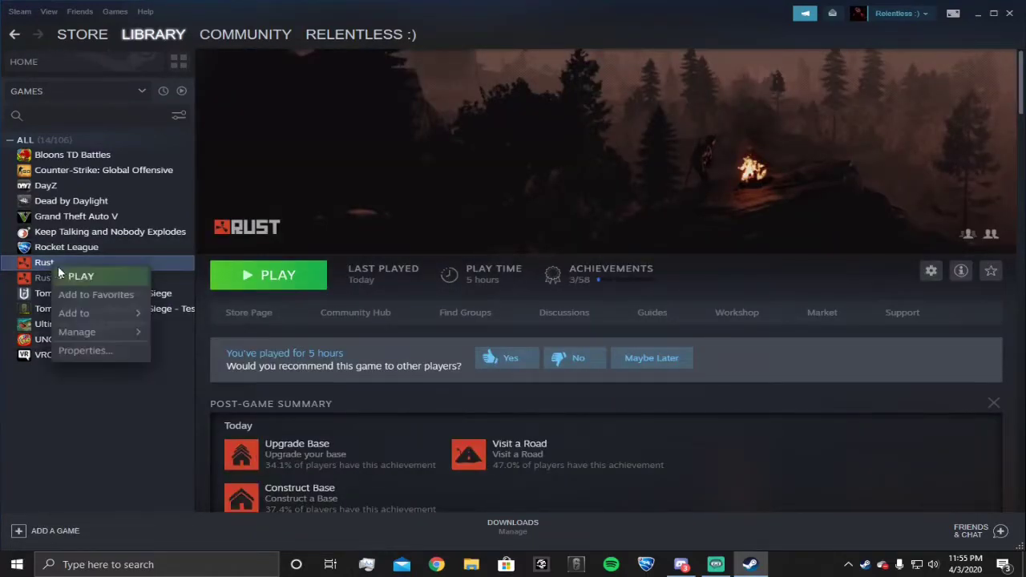
click(85, 350)
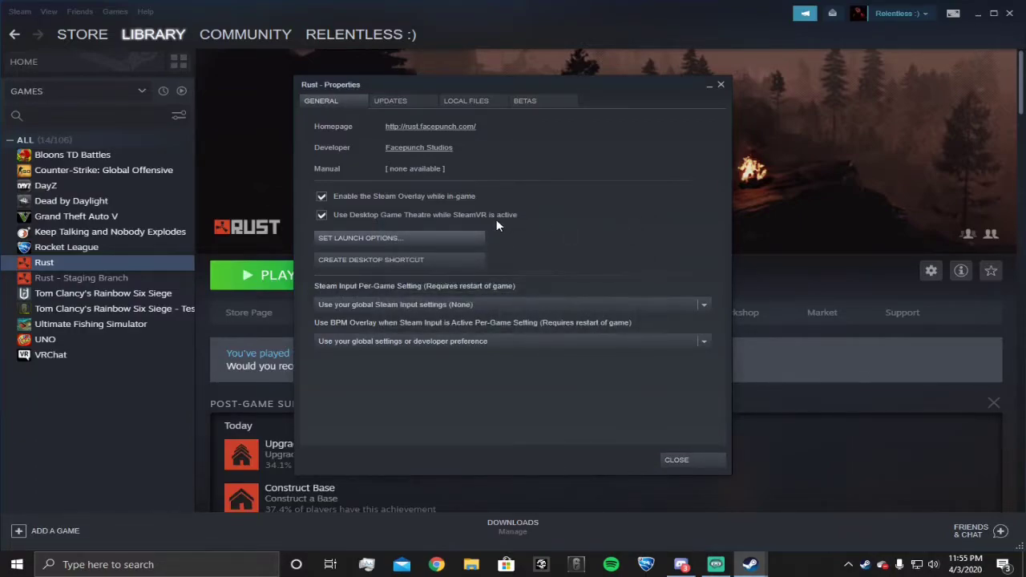
mouse_move(722, 87)
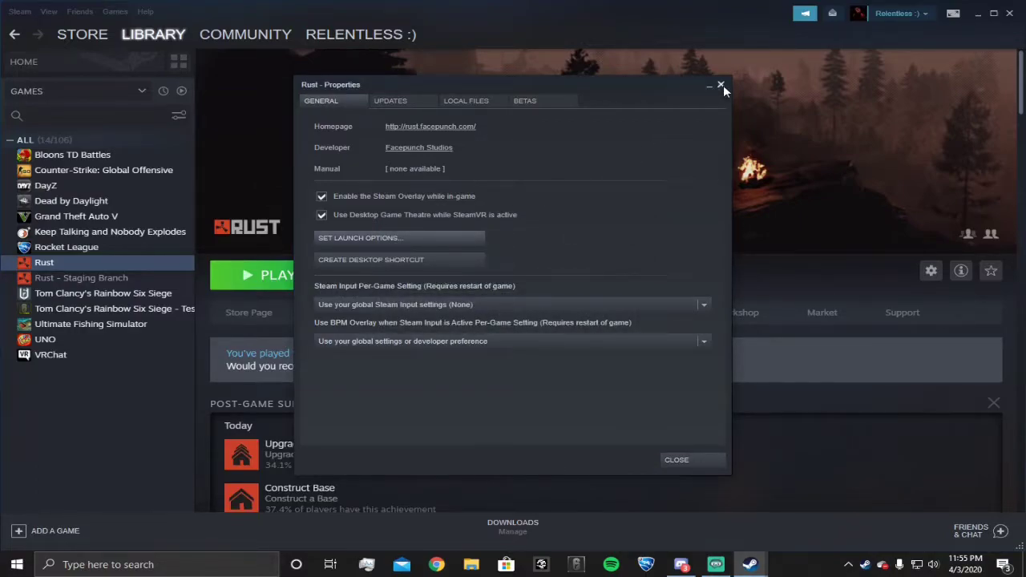
click(720, 85)
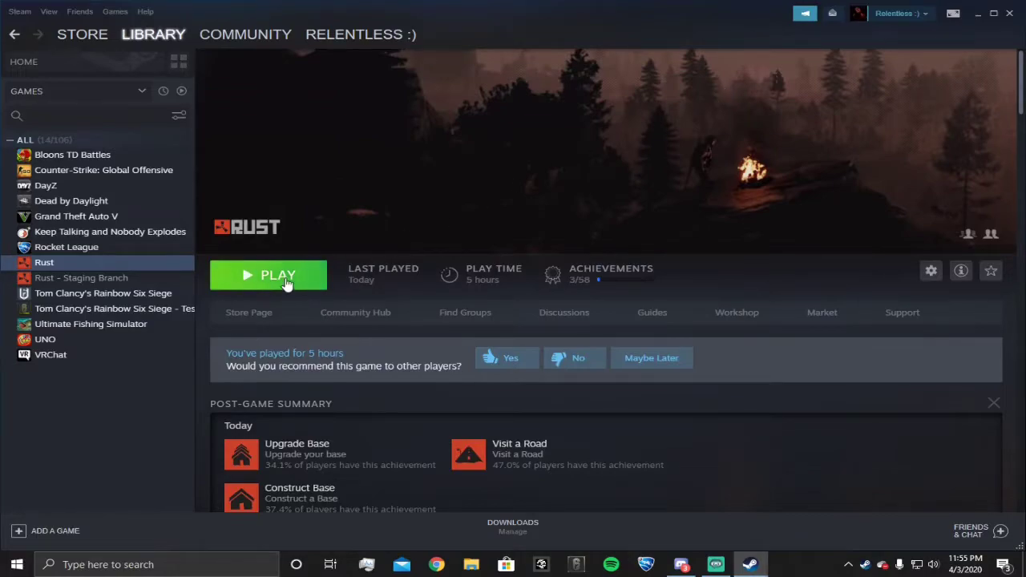
click(279, 276)
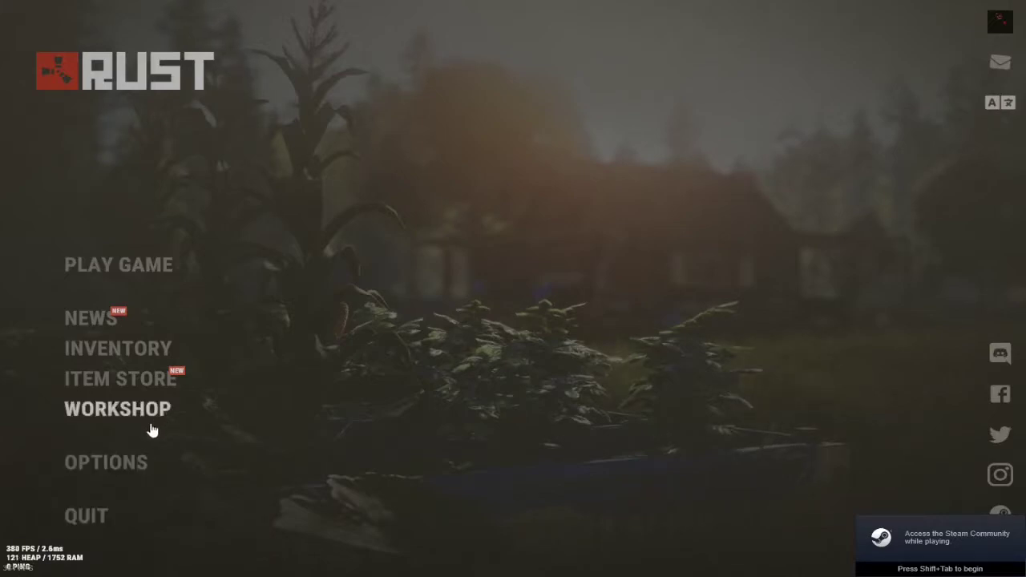
Open Rust's options and review the Controls and Graphics quality settings.
click(106, 462)
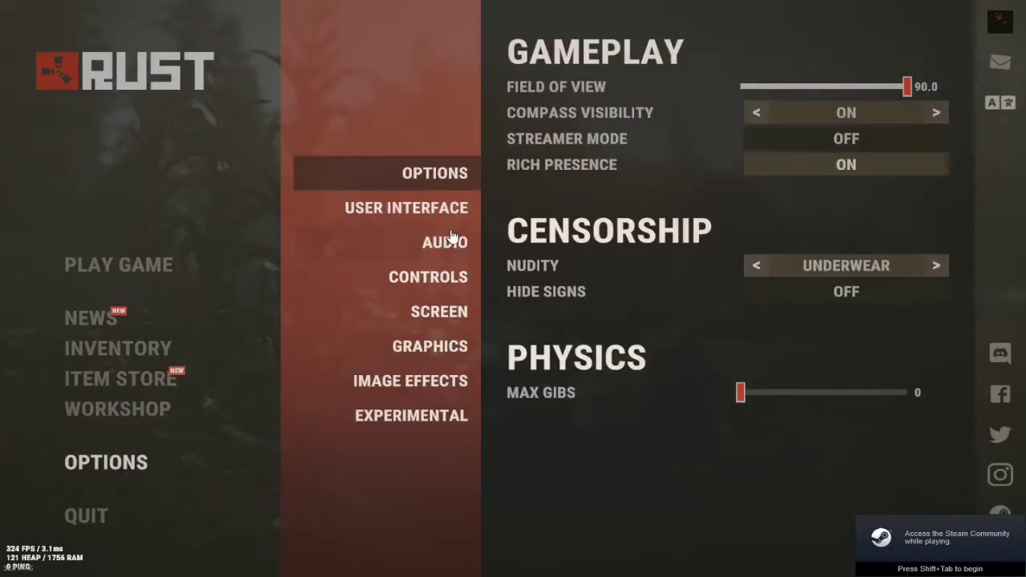
click(426, 276)
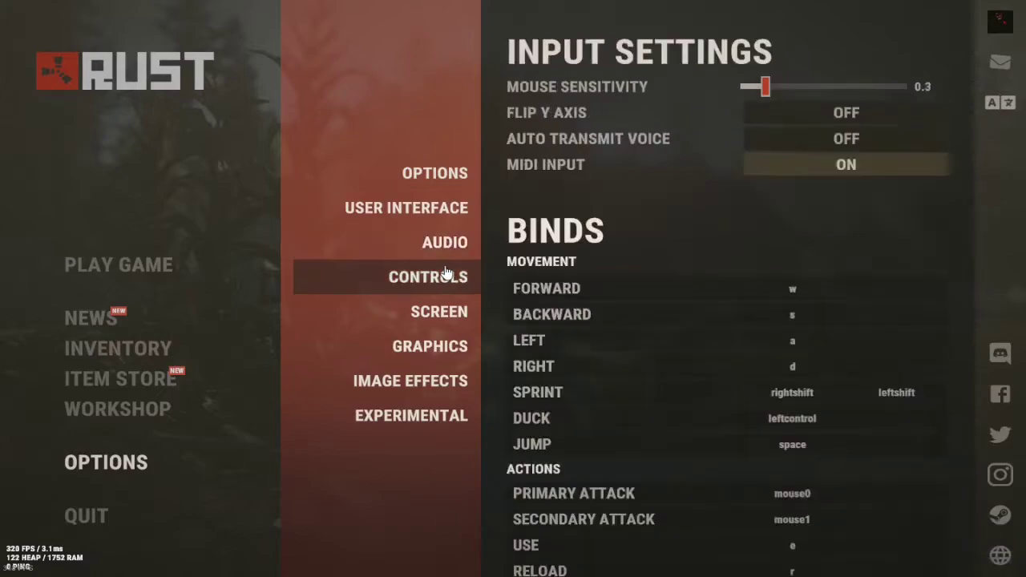
click(430, 346)
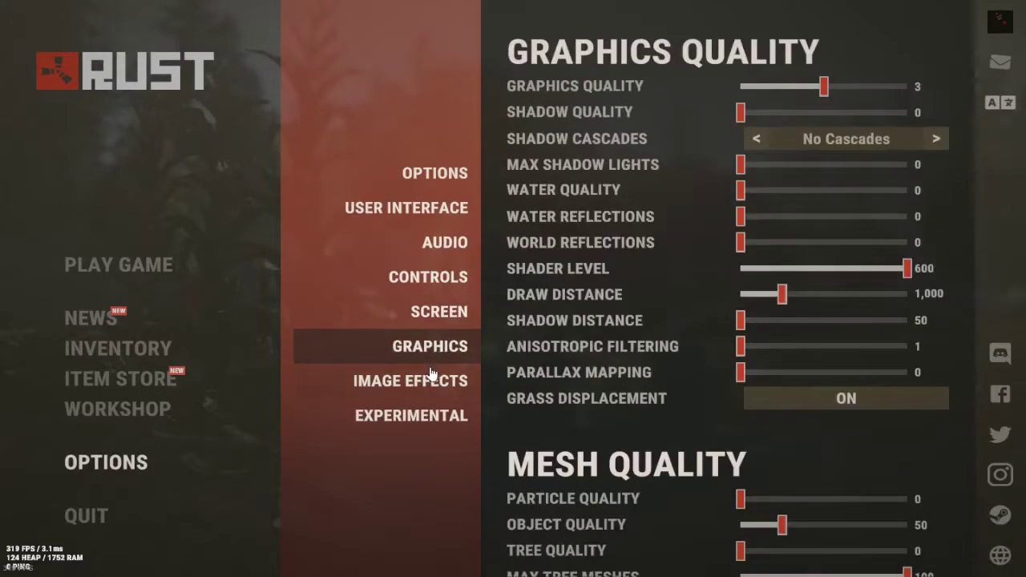
scroll(down, 3)
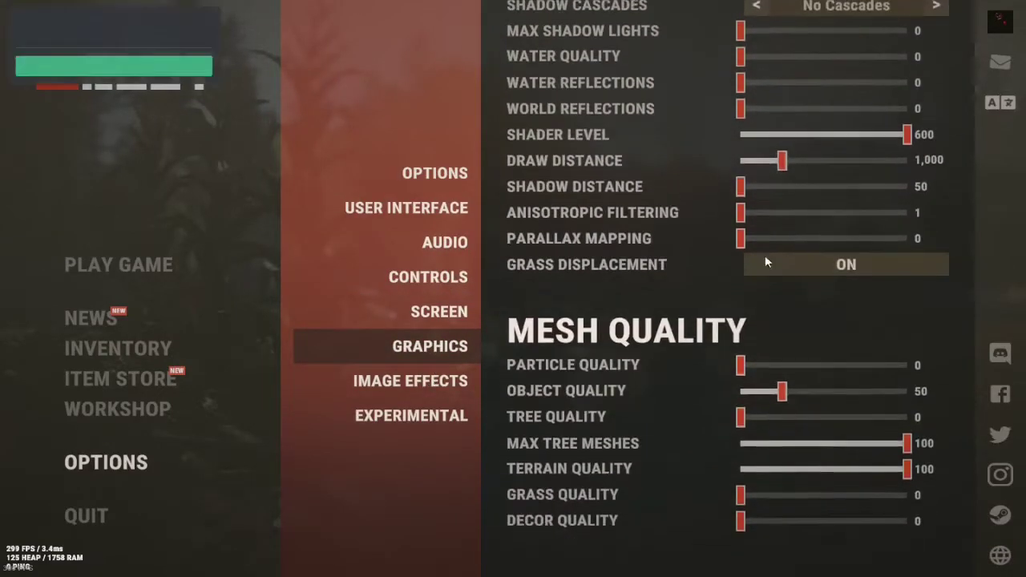
Review Image Effects, Screen and User Interface settings, then return to gameplay options.
click(411, 380)
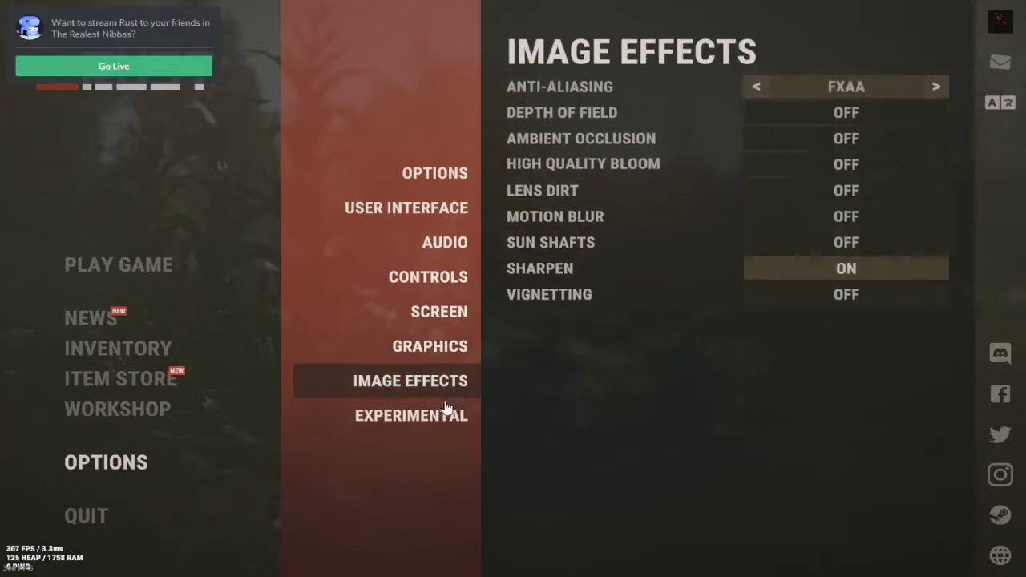
click(440, 311)
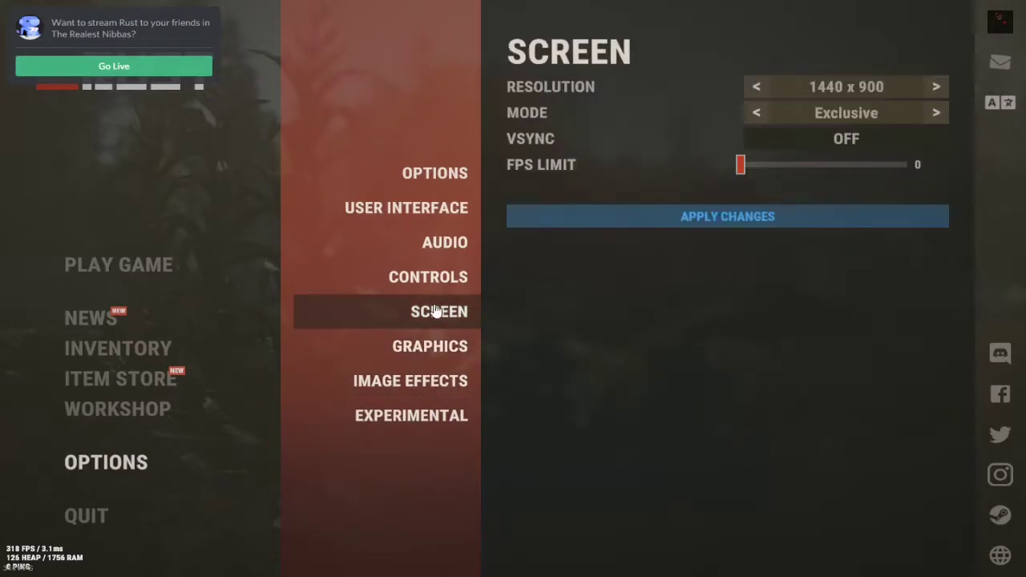
click(406, 207)
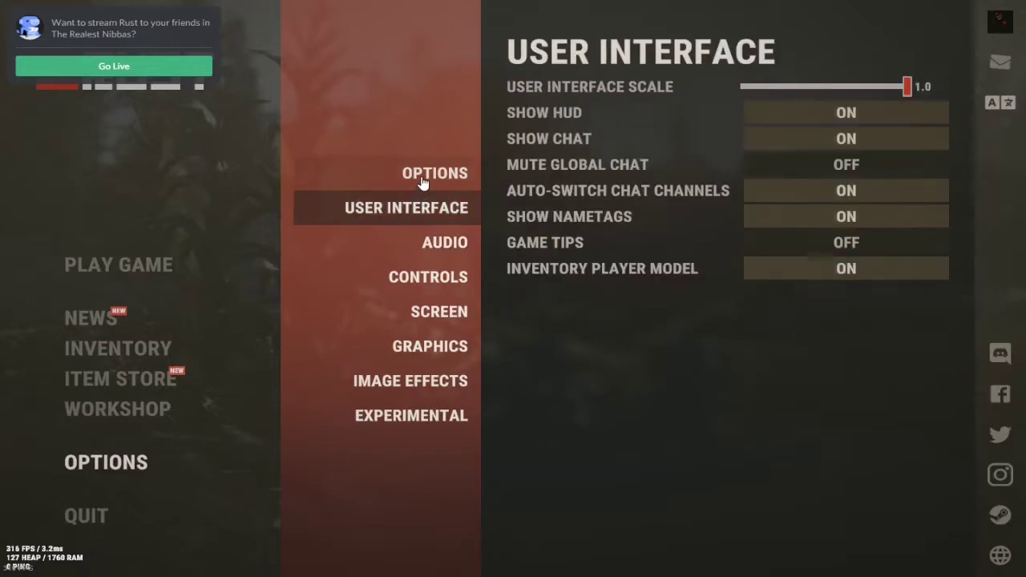
click(435, 173)
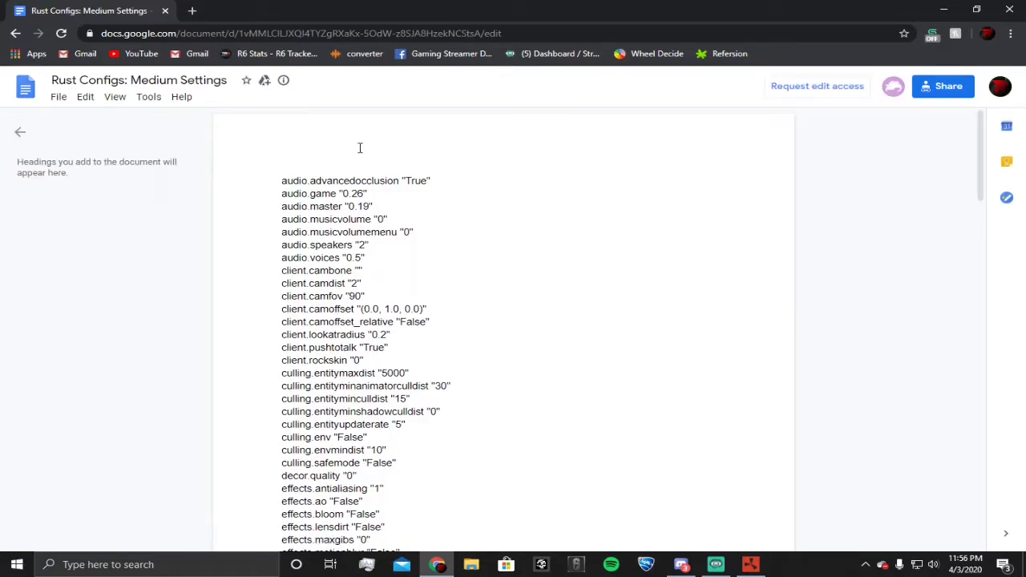
mouse_move(985, 159)
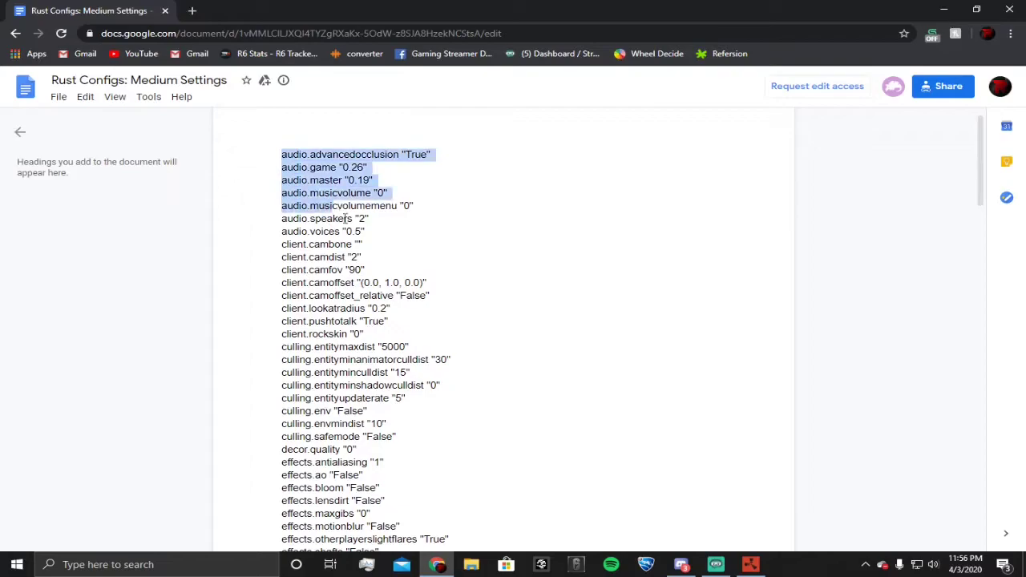
Scroll through the selected Rust medium settings list across the document's pages.
scroll(down, 3)
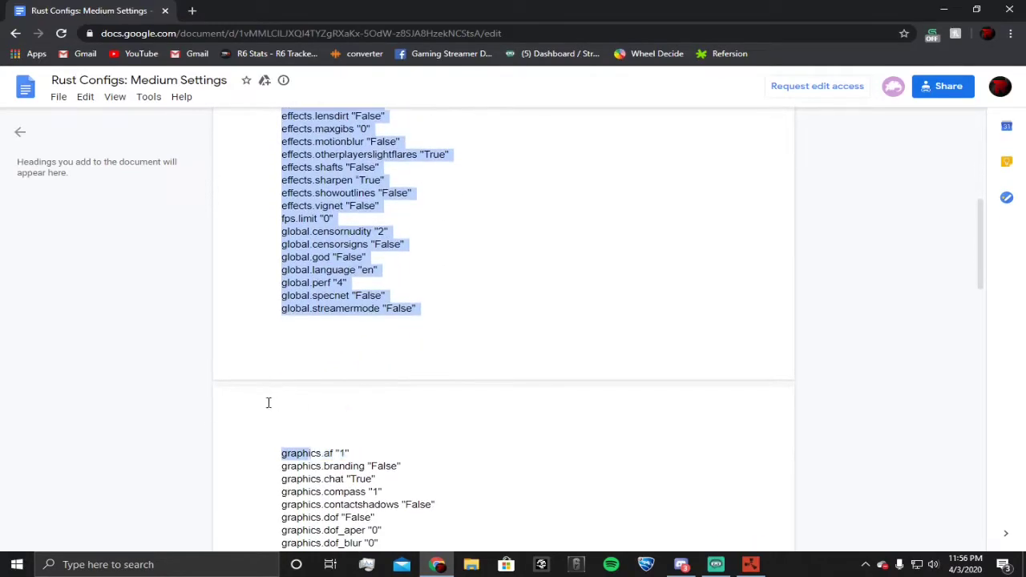
scroll(down, 3)
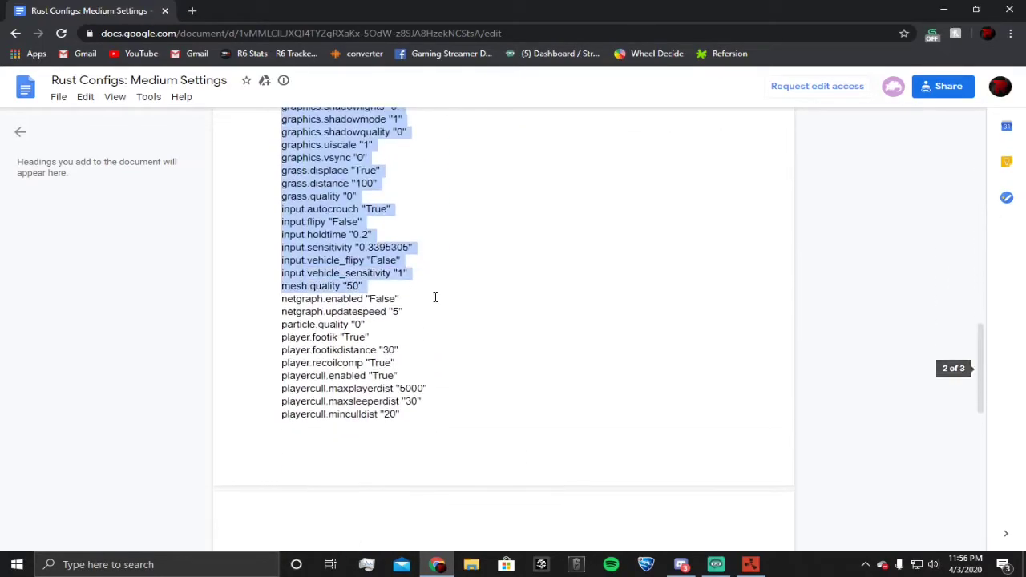
scroll(down, 3)
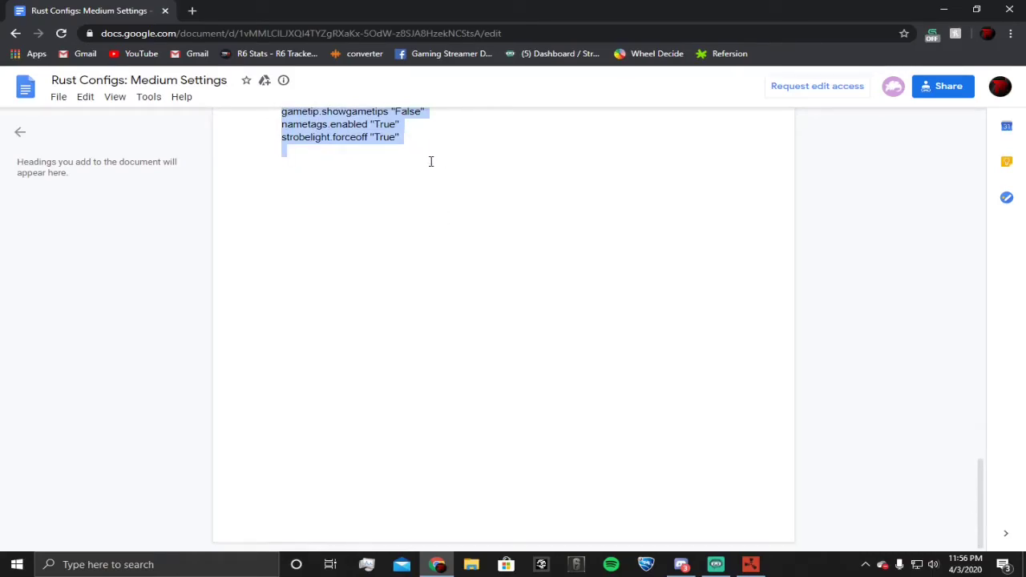
scroll(up, 3)
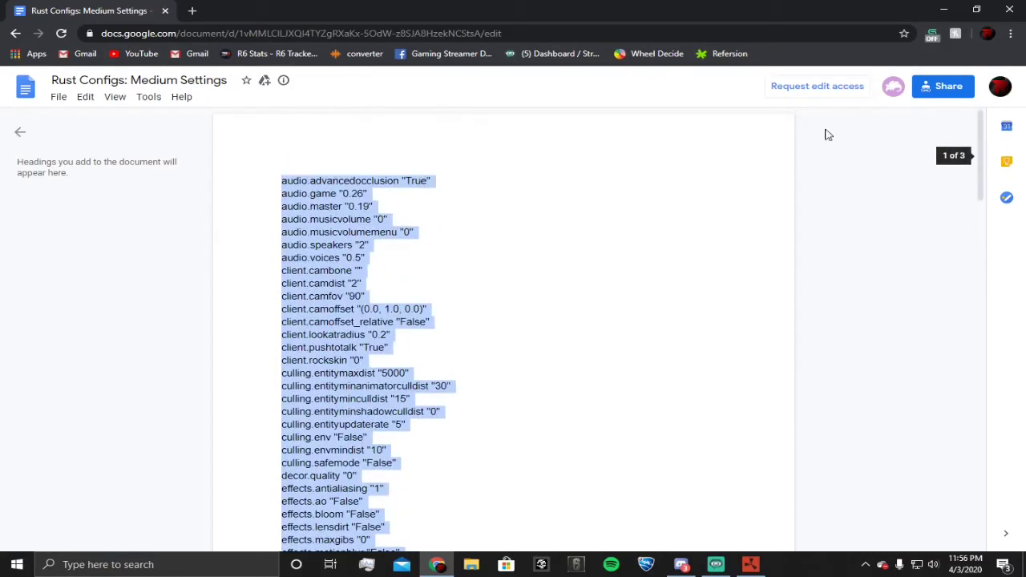